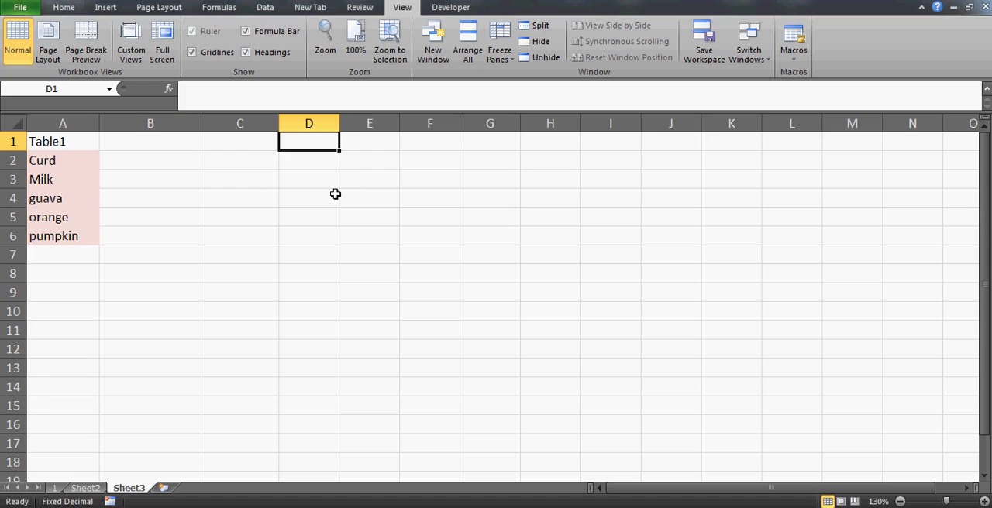
# Enter 'Vlookup' in D1 and 'error handling' in D2, then review the label cells.
pyautogui.write('Vlookup')
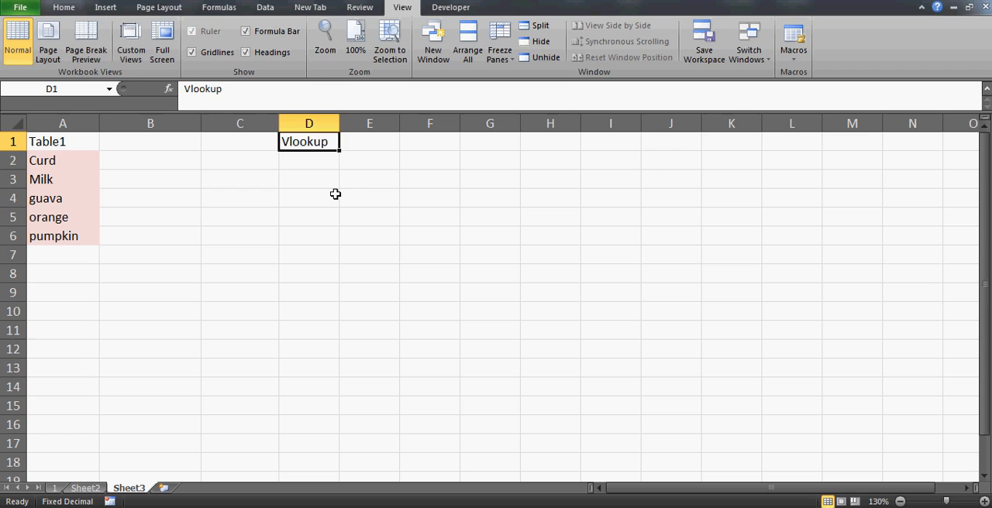
pyautogui.write('erro')
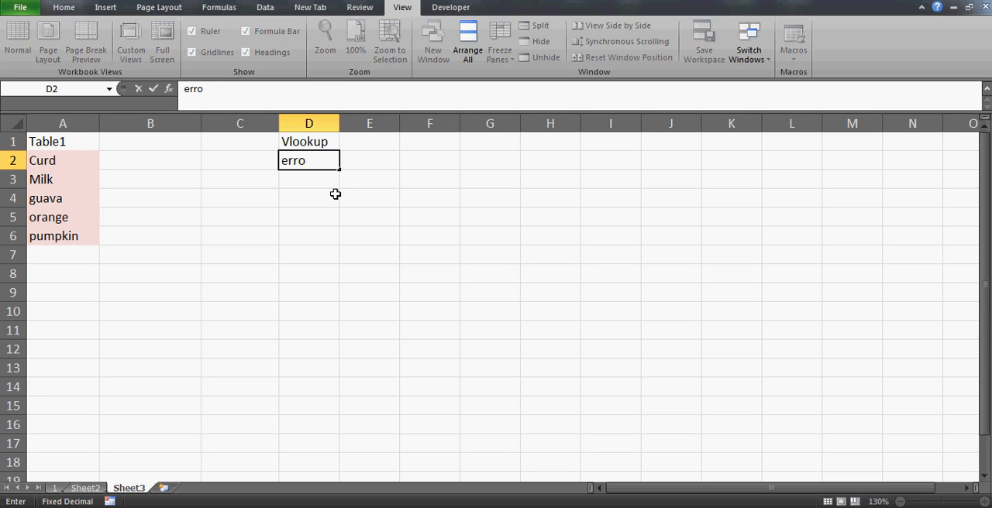
pyautogui.write('r')
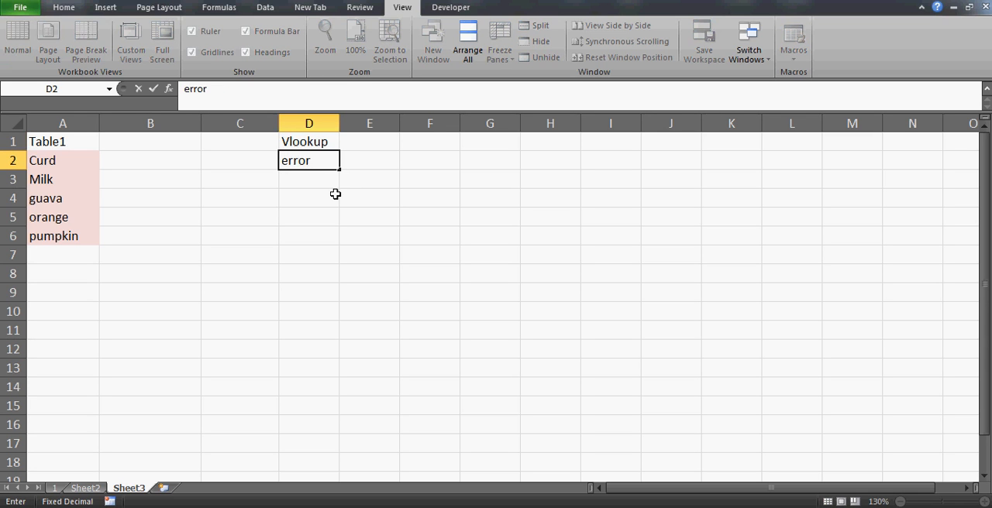
pyautogui.write('handling')
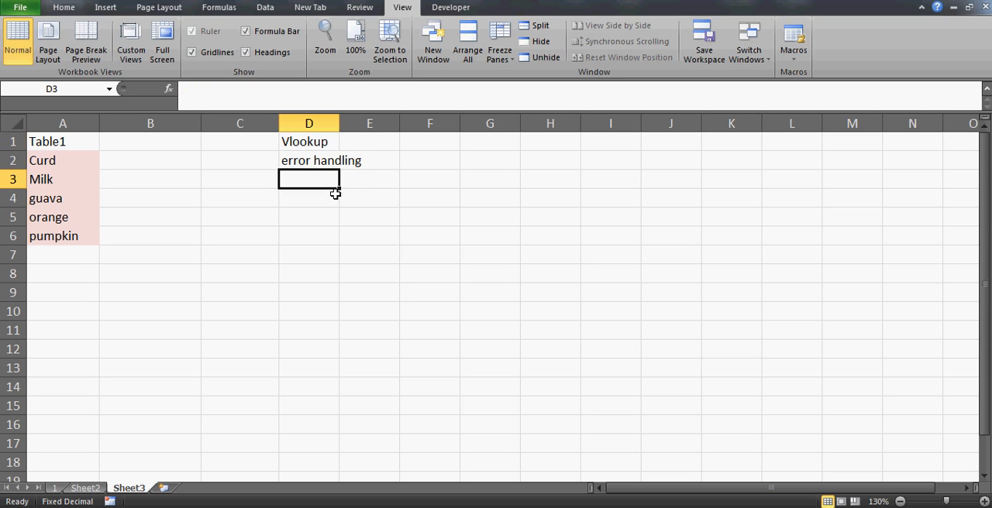
pyautogui.click(309, 160)
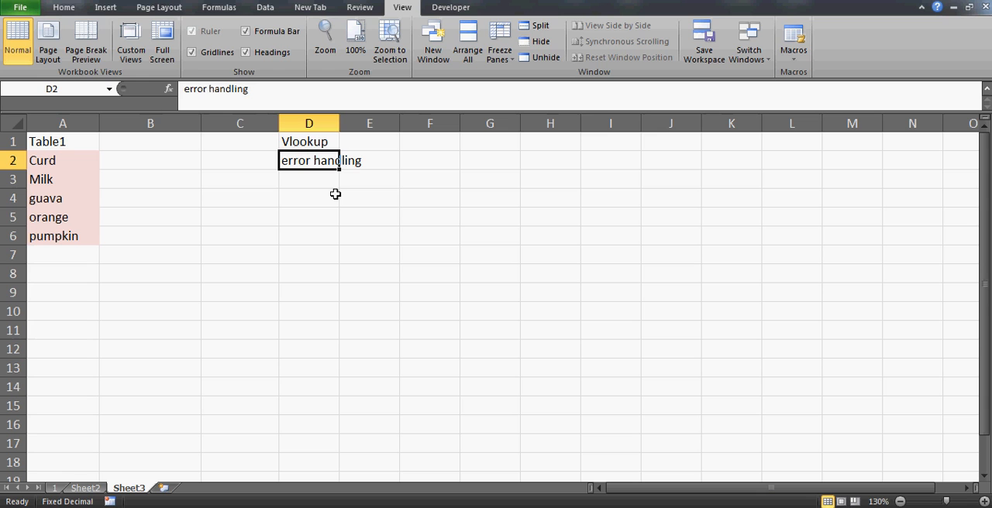
pyautogui.click(308, 141)
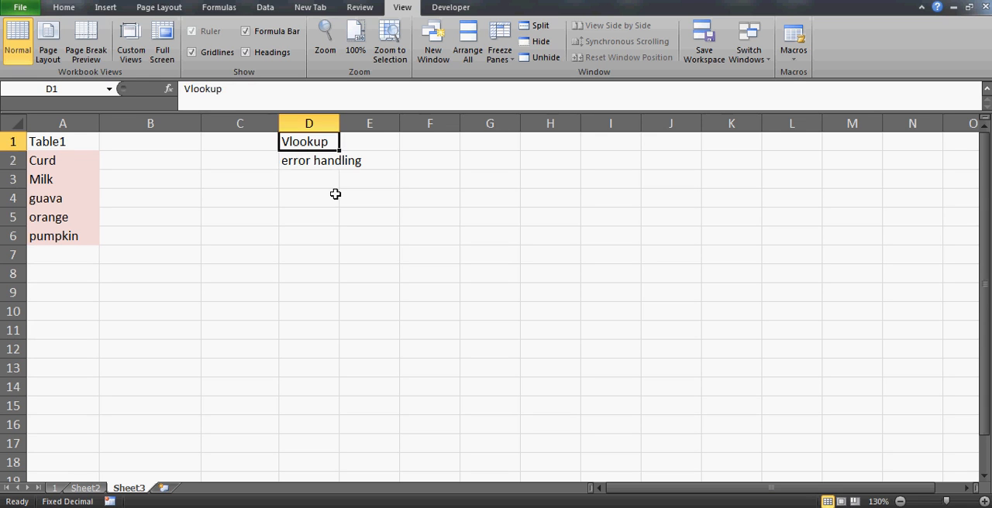
pyautogui.click(308, 179)
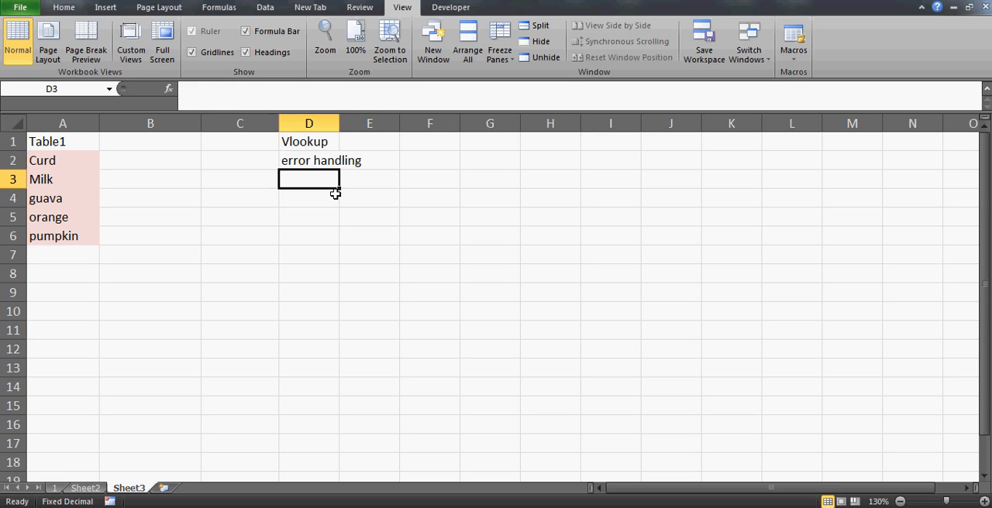
pyautogui.click(308, 161)
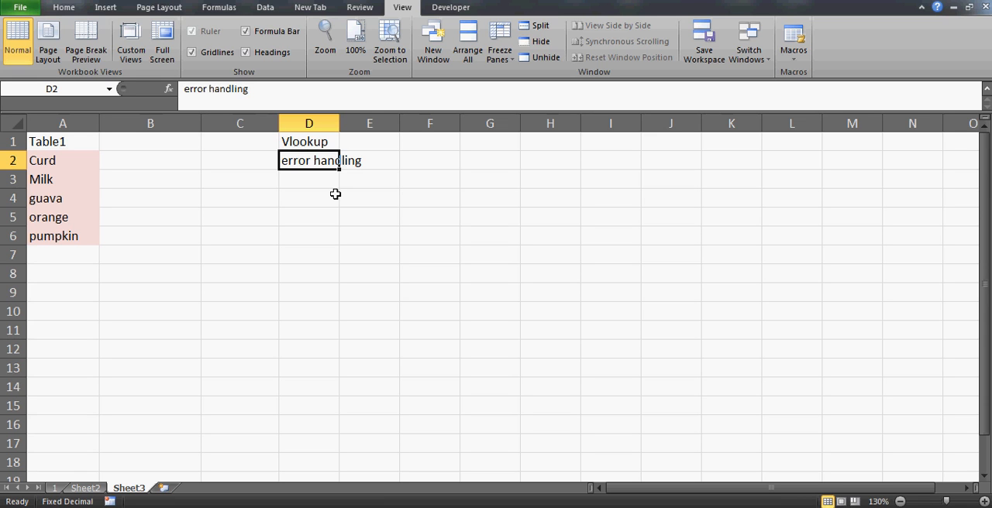
pyautogui.click(489, 160)
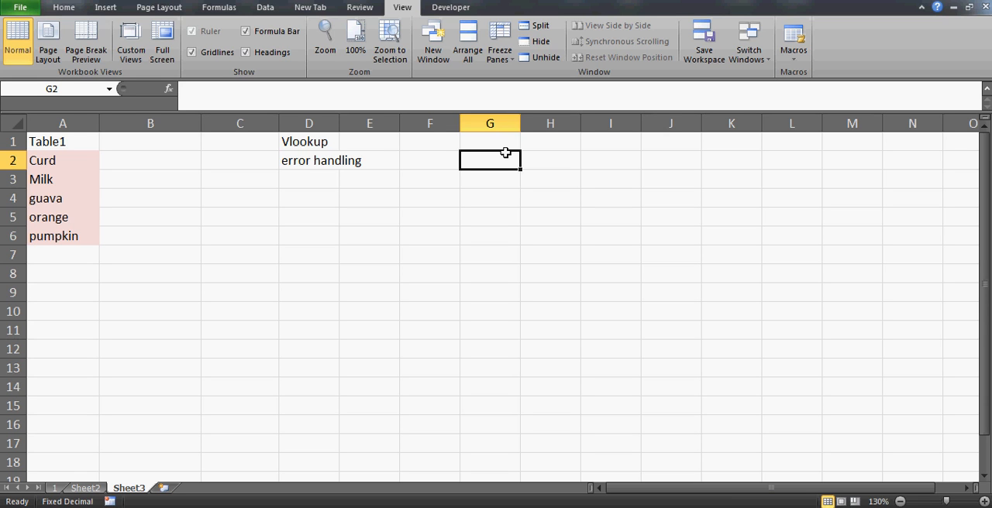
pyautogui.moveTo(421, 162)
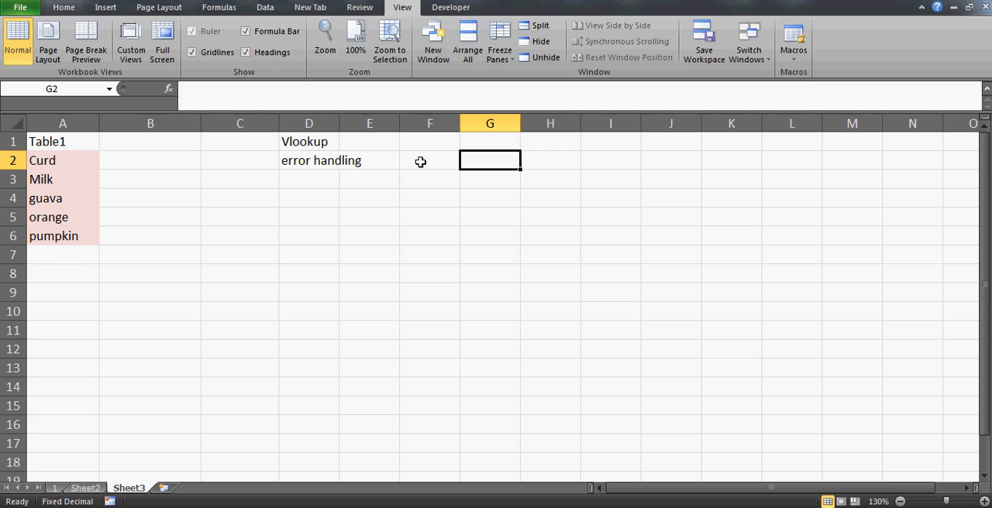
pyautogui.moveTo(448, 178)
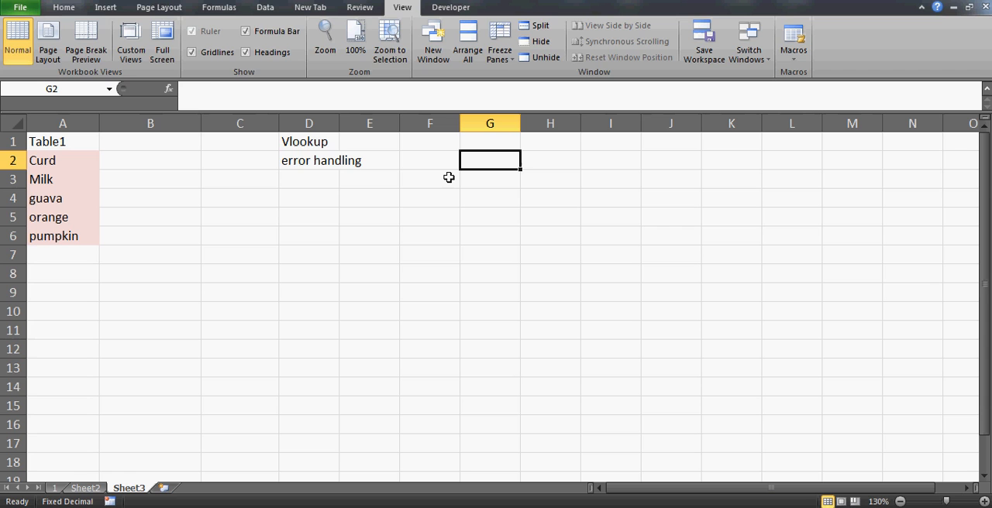
pyautogui.write('=vl')
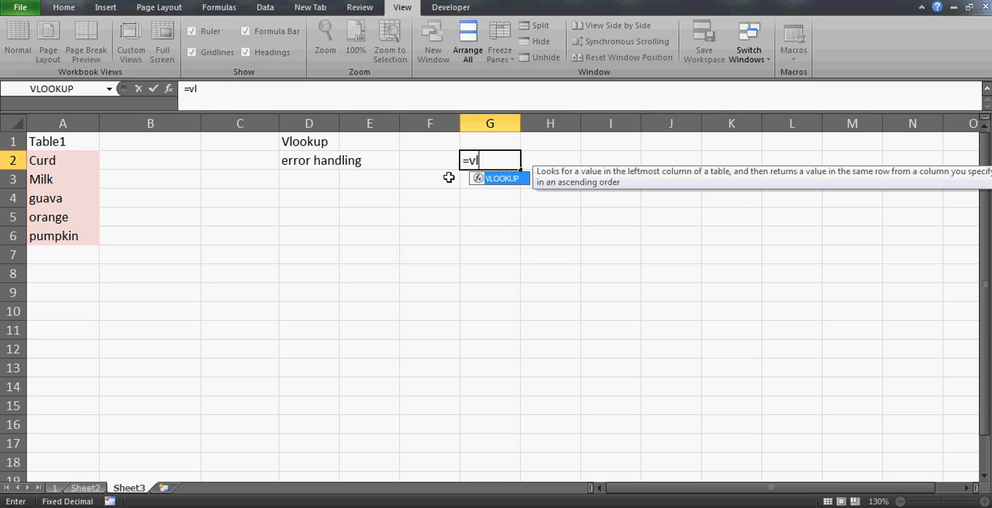
pyautogui.write('ookup(')
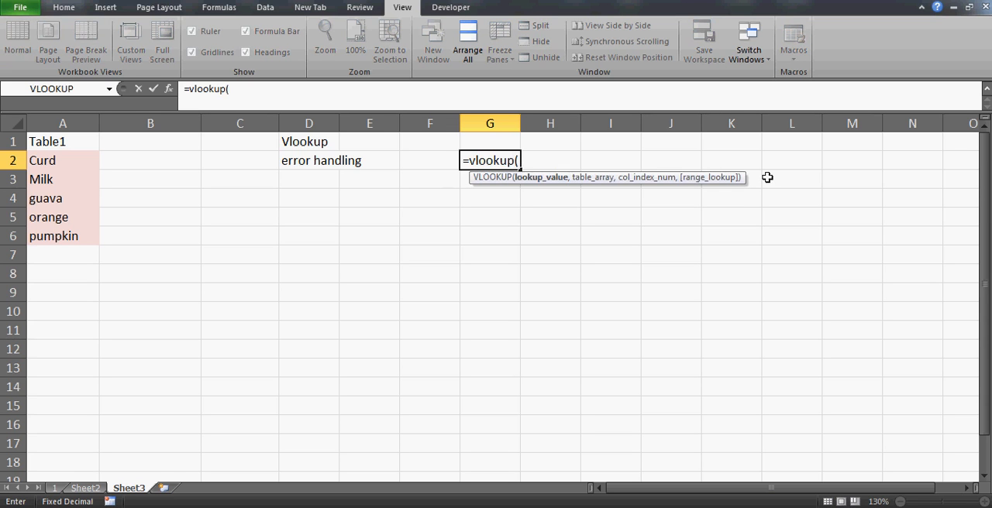
pyautogui.press('Escape')
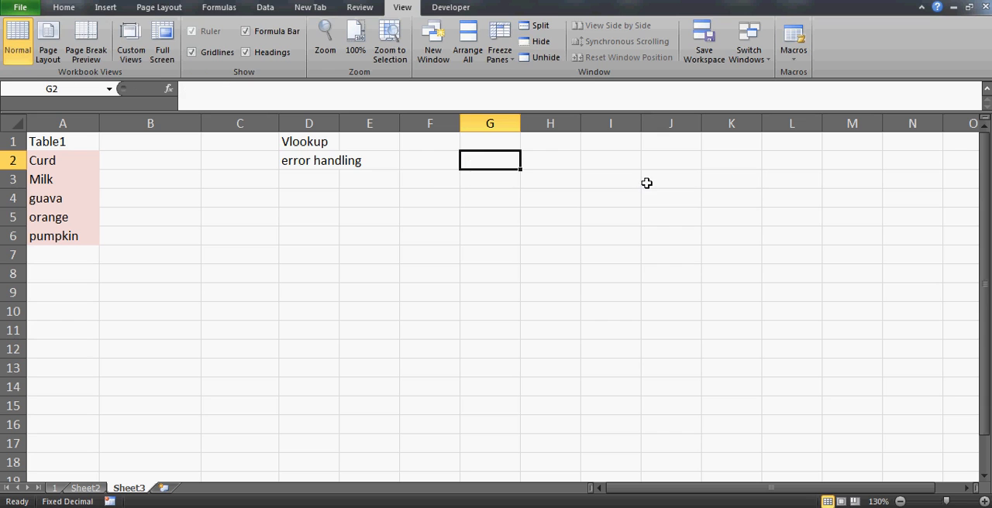
pyautogui.click(150, 160)
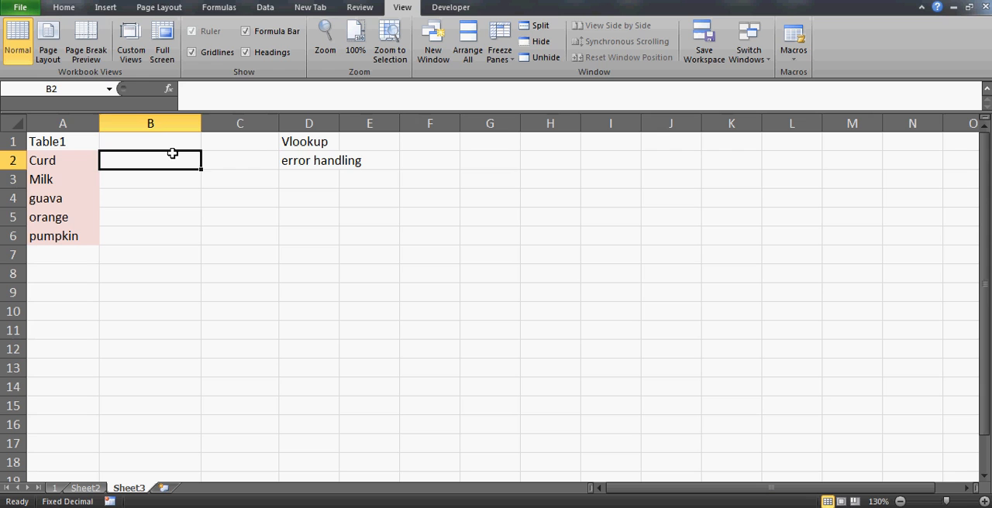
pyautogui.click(63, 160)
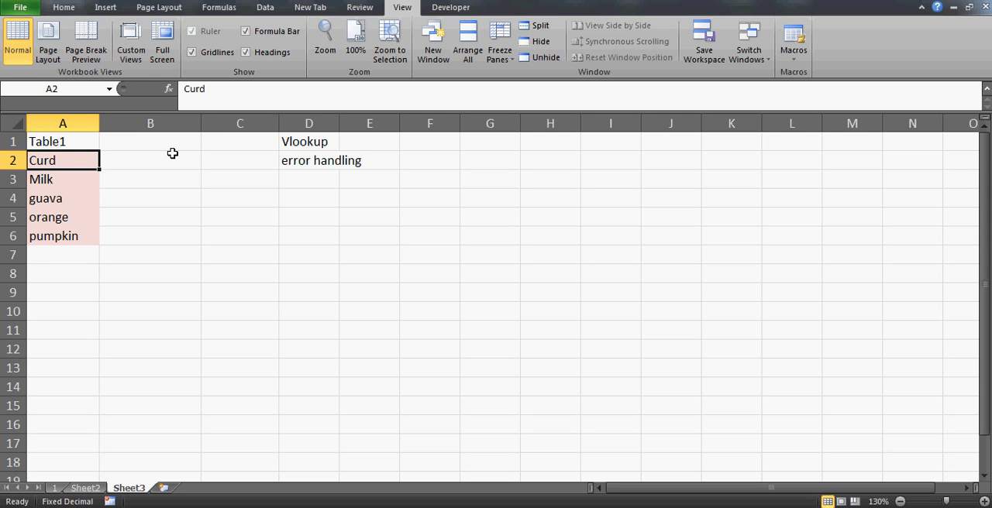
pyautogui.click(150, 161)
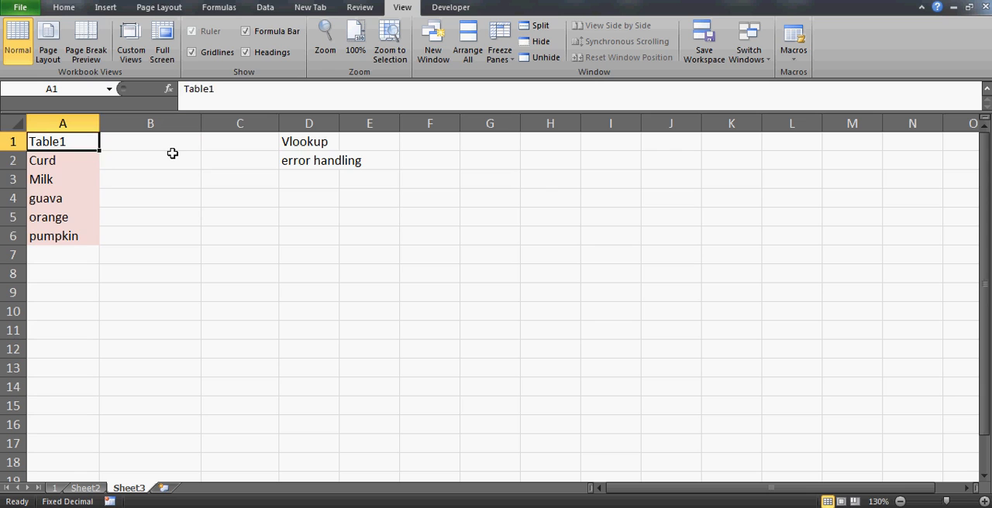
pyautogui.moveTo(62, 141); pyautogui.dragTo(62, 236)
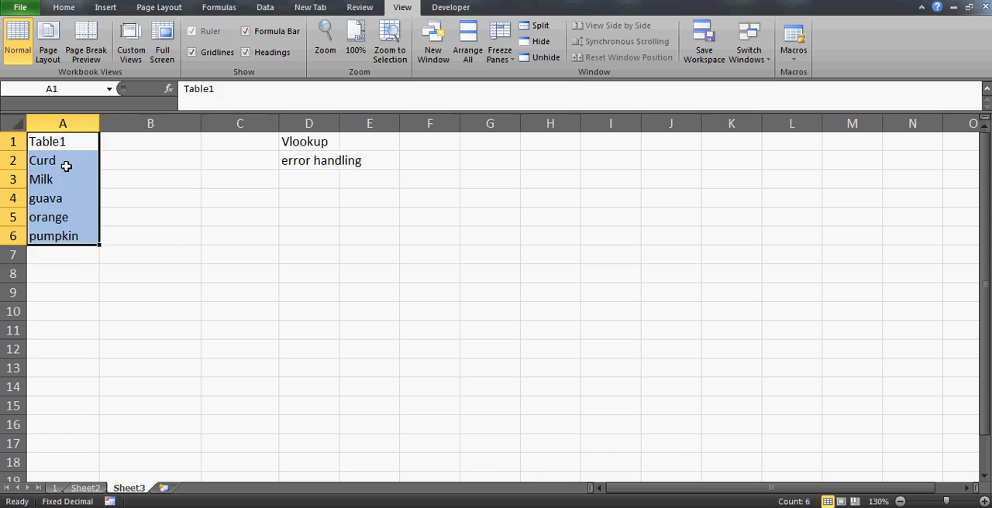
pyautogui.click(63, 160)
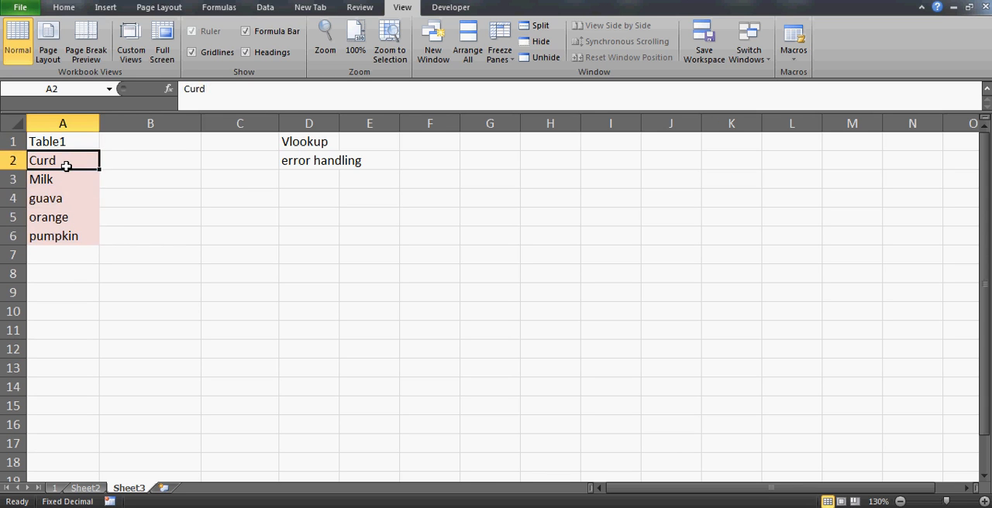
pyautogui.click(63, 217)
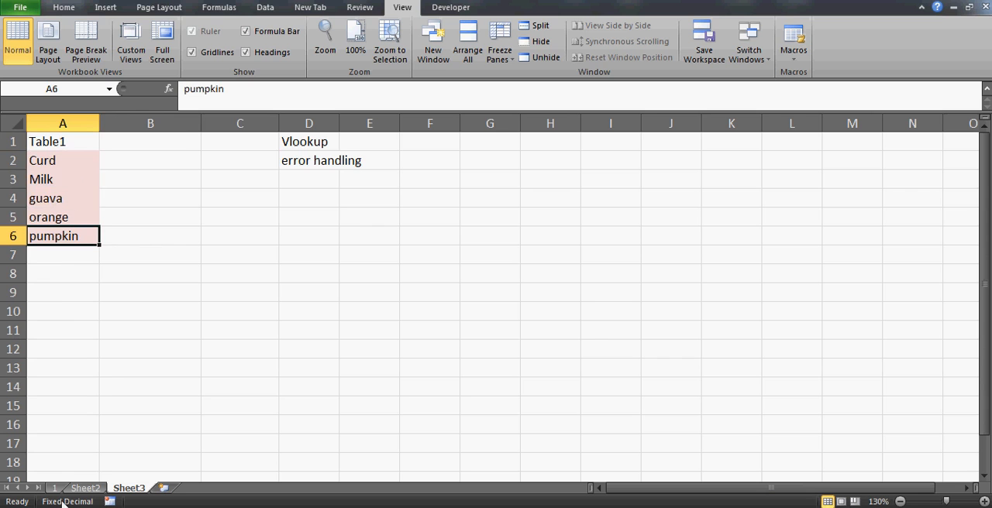
pyautogui.click(86, 487)
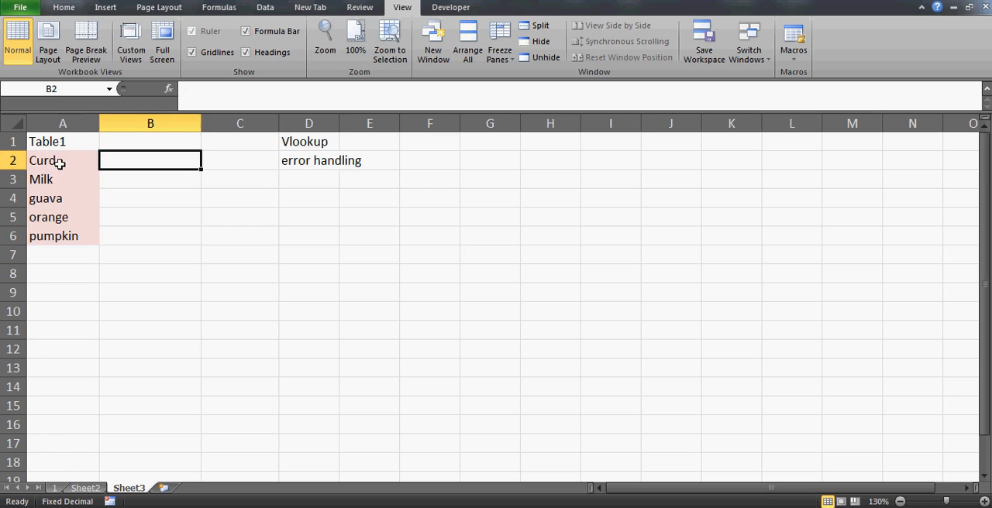
# Check Table2 on Sheet2 and return to inspect the Curd and Milk rows of Table1.
pyautogui.click(85, 488)
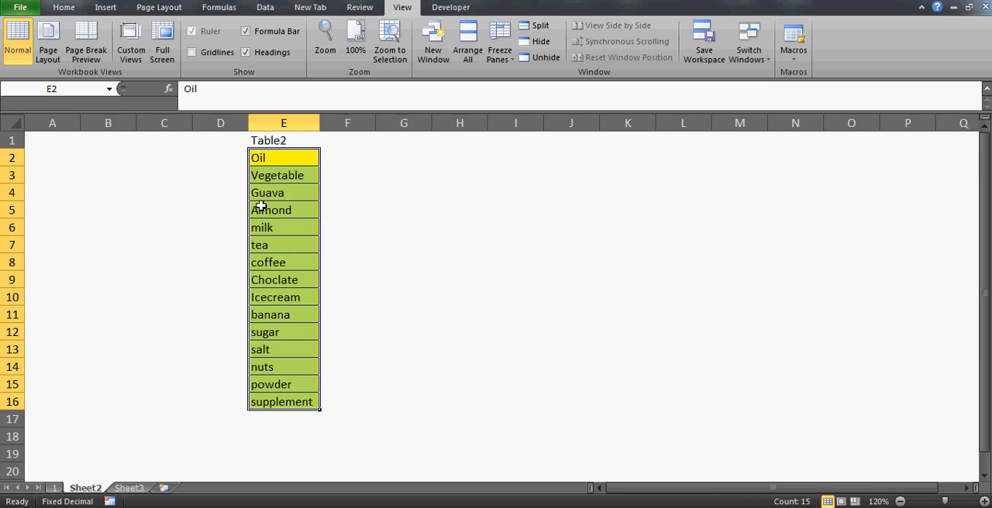
pyautogui.click(128, 487)
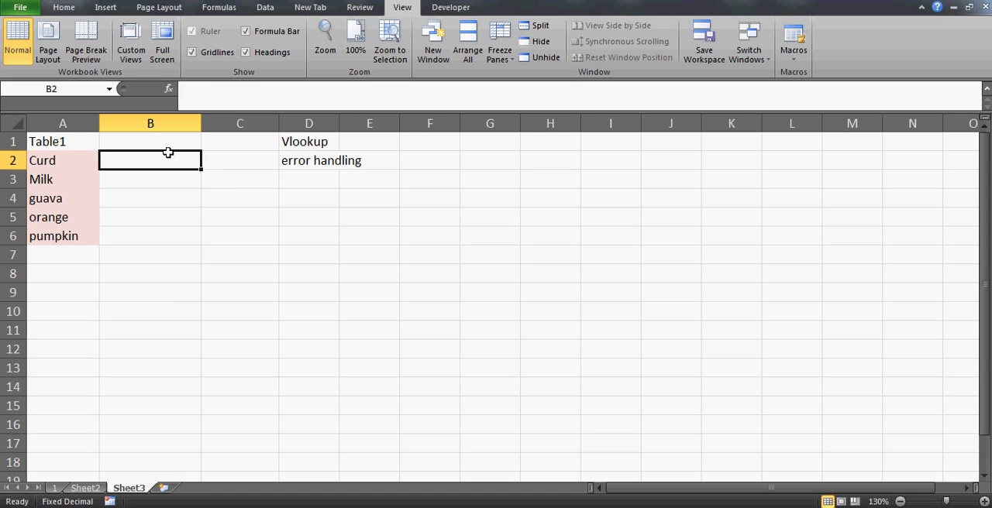
pyautogui.click(239, 160)
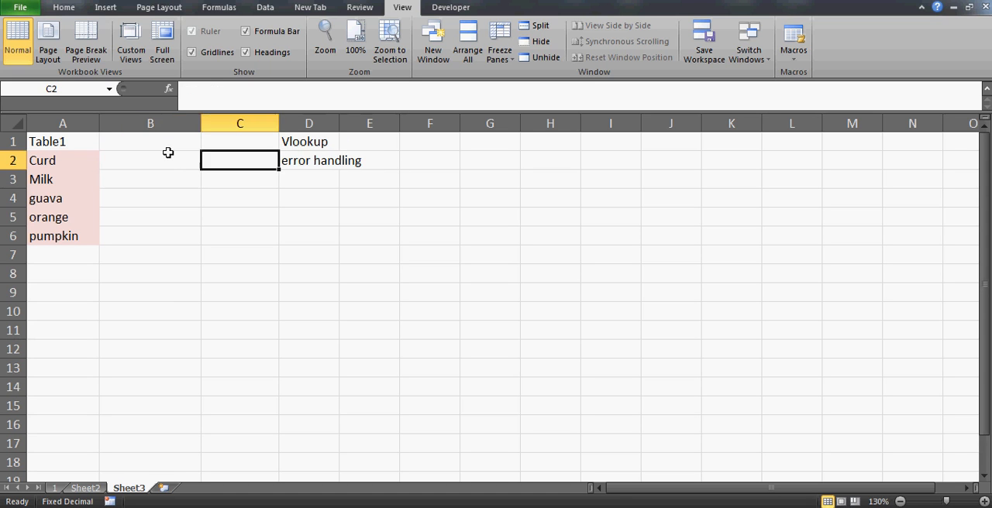
pyautogui.click(150, 179)
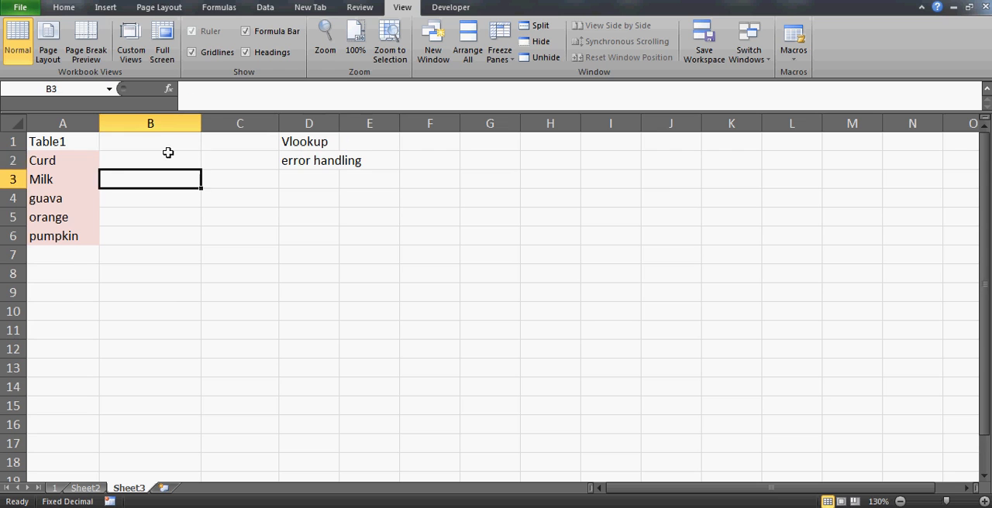
pyautogui.click(42, 160)
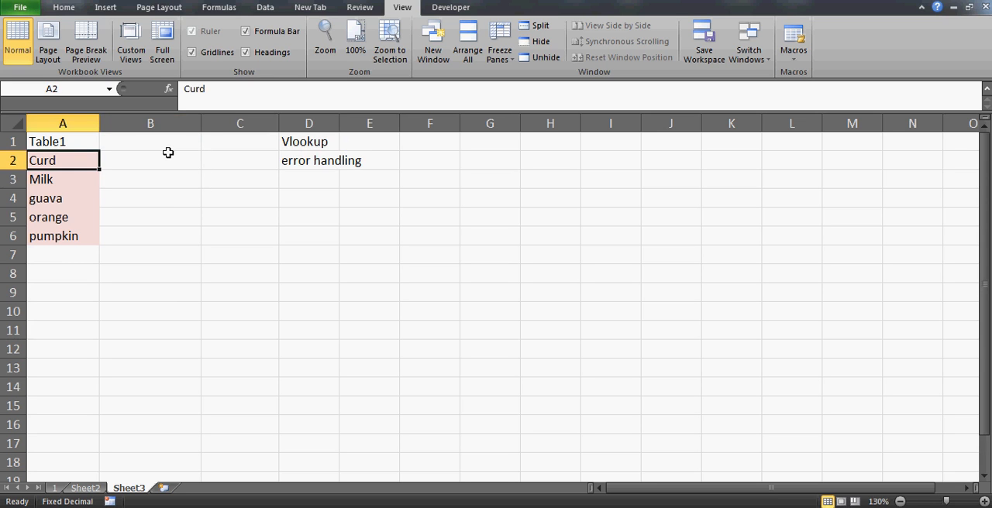
pyautogui.click(151, 160)
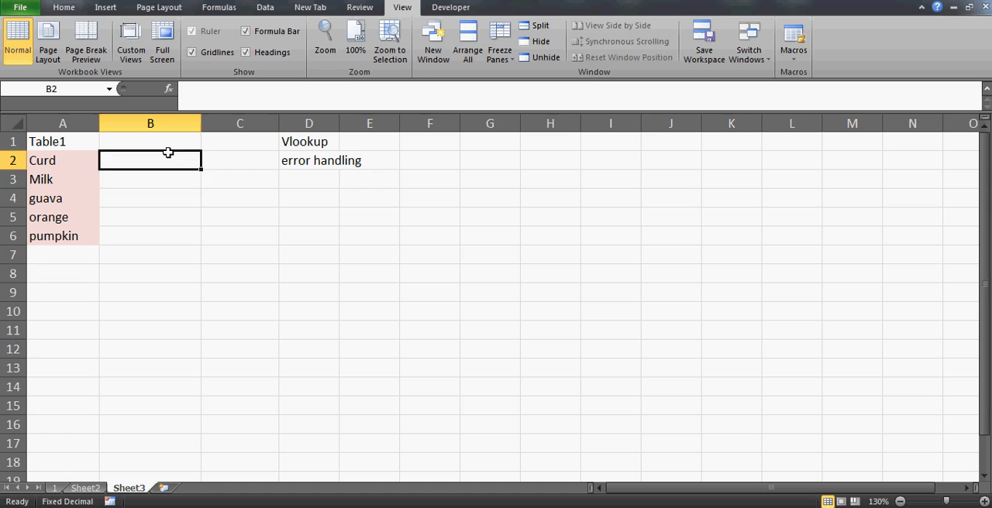
# Enter 'Status' as the B1 heading and start the =vlookup formula in B2.
pyautogui.click(151, 141)
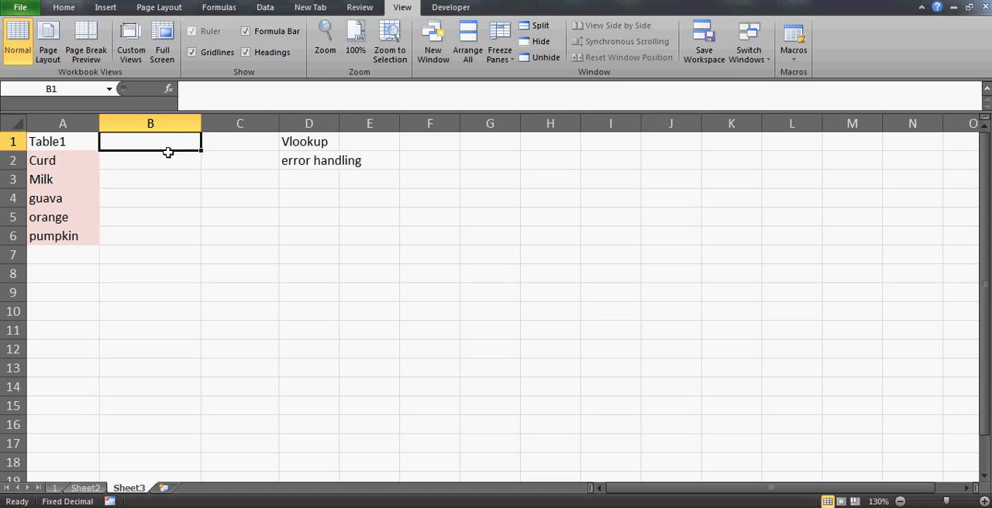
pyautogui.write('r')
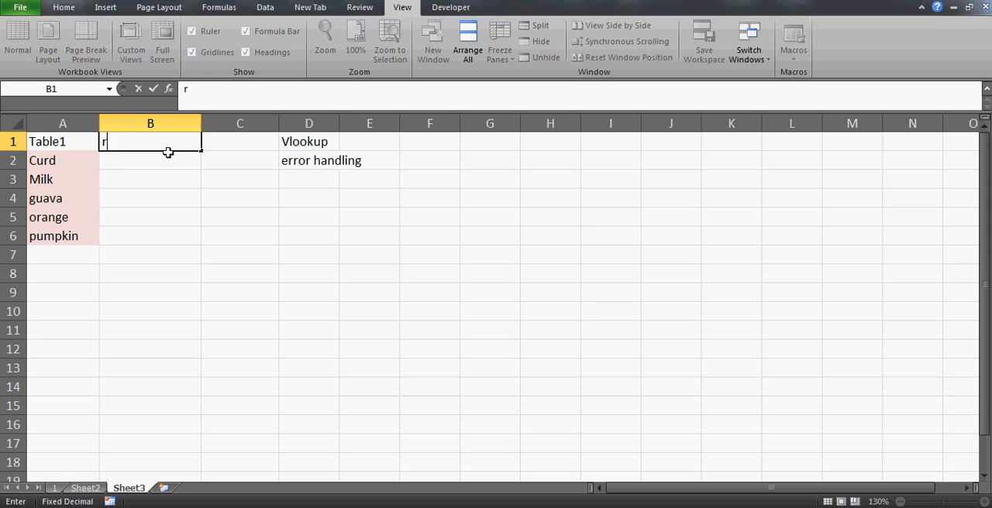
pyautogui.write('eam')
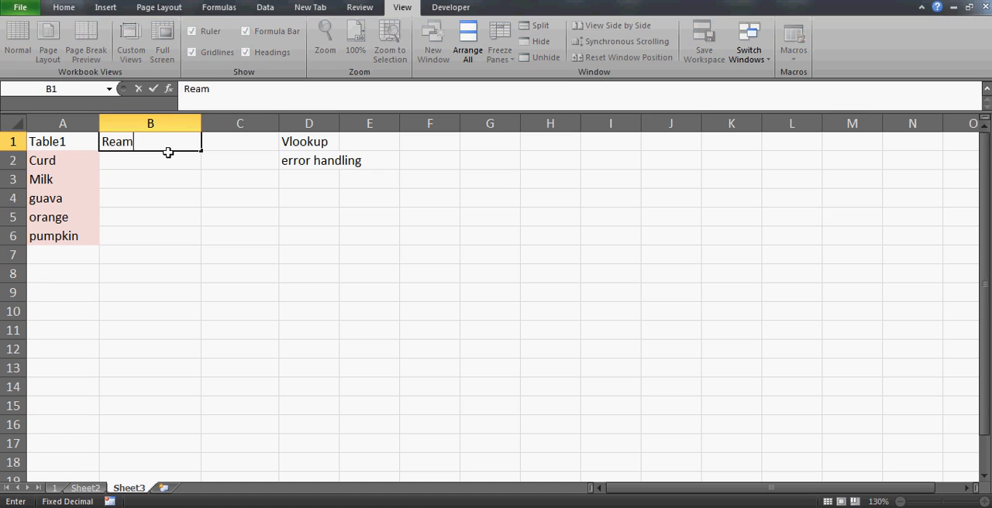
pyautogui.write('Status')
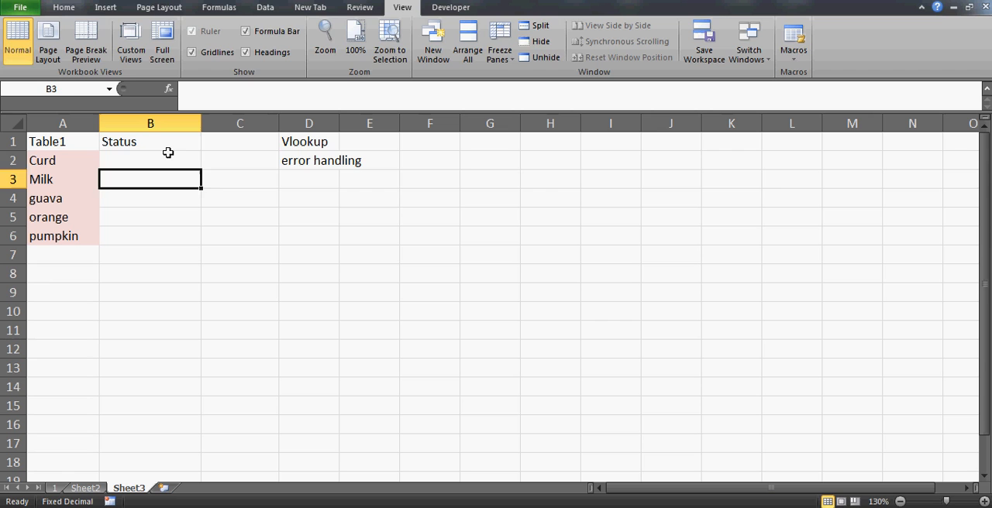
pyautogui.write('=vlookup(A2')
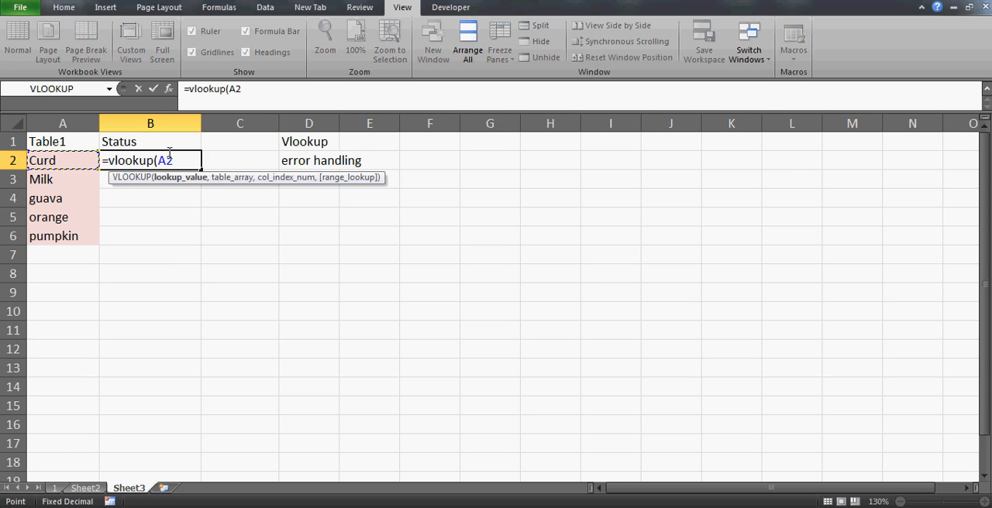
# Reference Table2 items E2:E16 on Sheet2 as the absolute lookup range $E$2:$E$16.
pyautogui.click(85, 487)
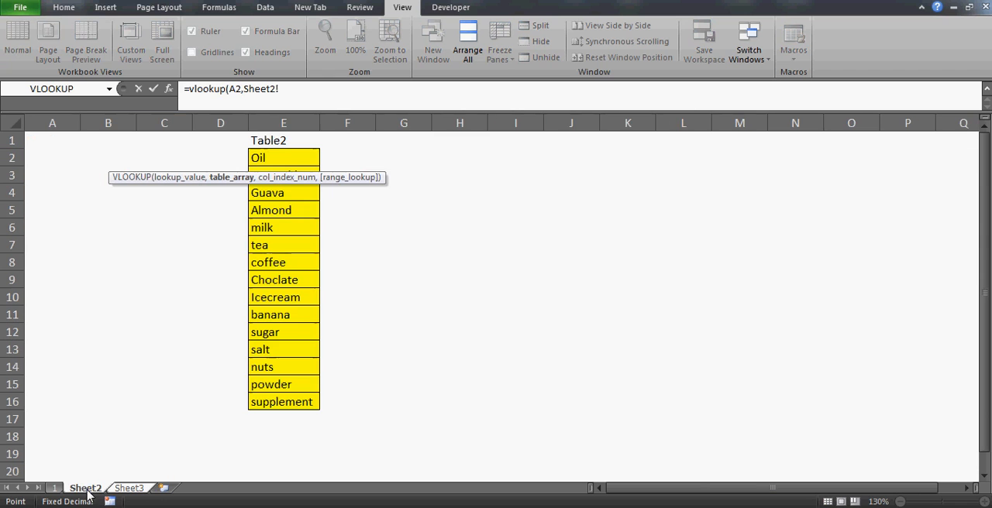
pyautogui.click(283, 122)
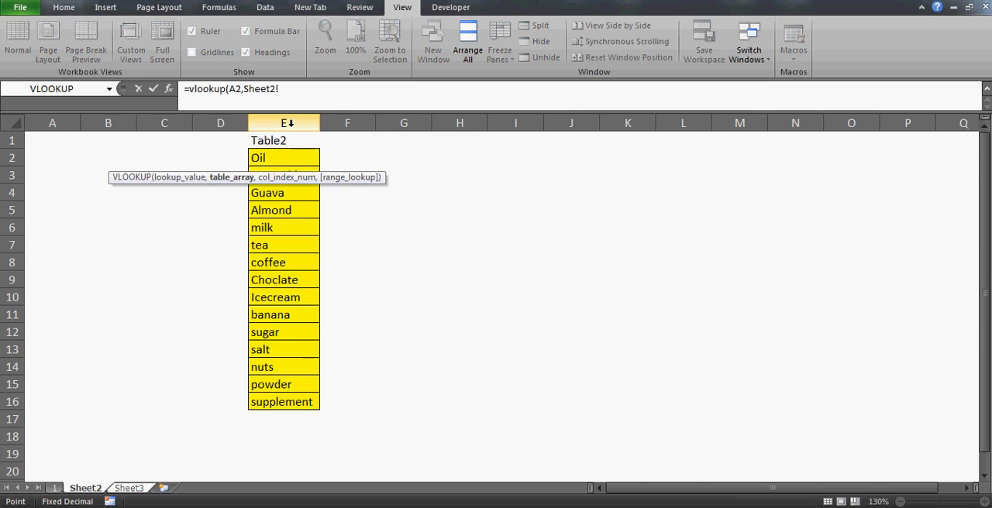
pyautogui.click(283, 122)
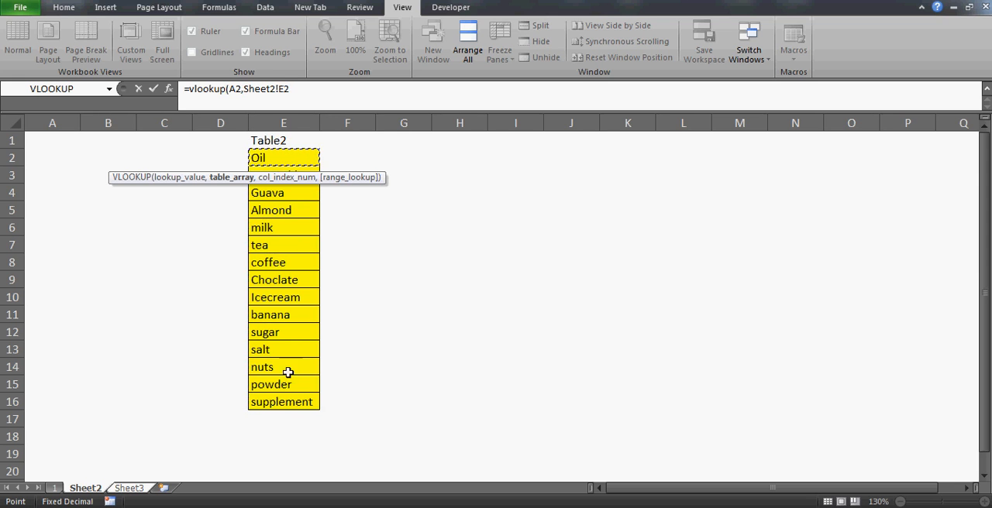
pyautogui.click(281, 401)
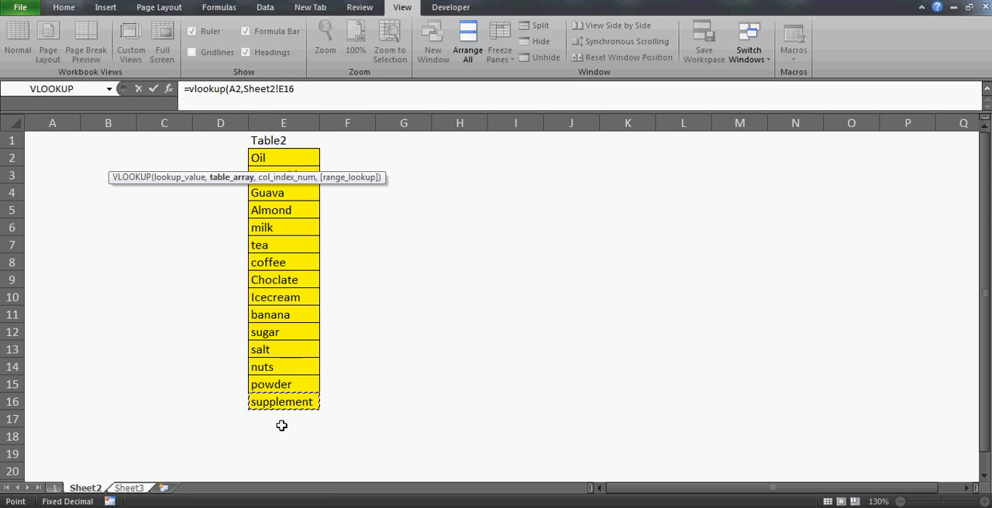
pyautogui.click(283, 367)
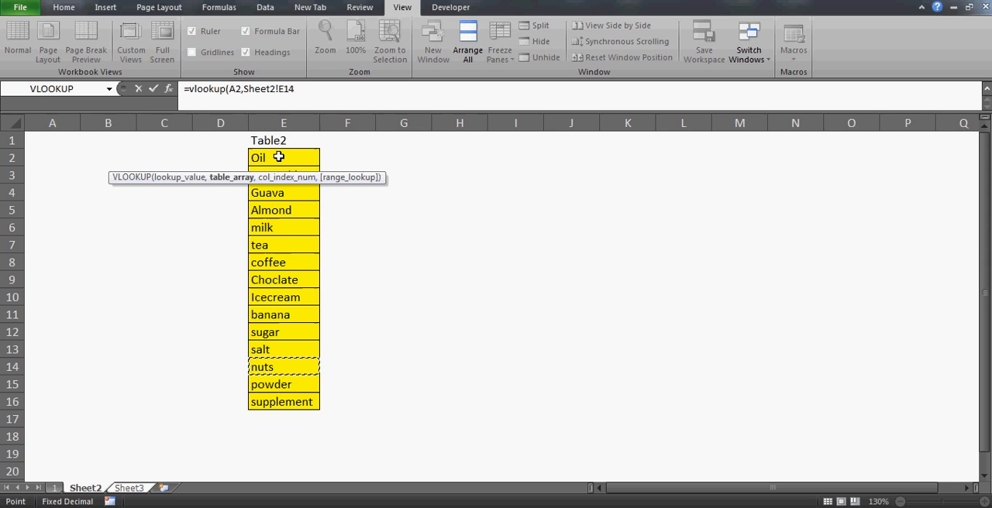
pyautogui.moveTo(283, 157); pyautogui.dragTo(283, 401)
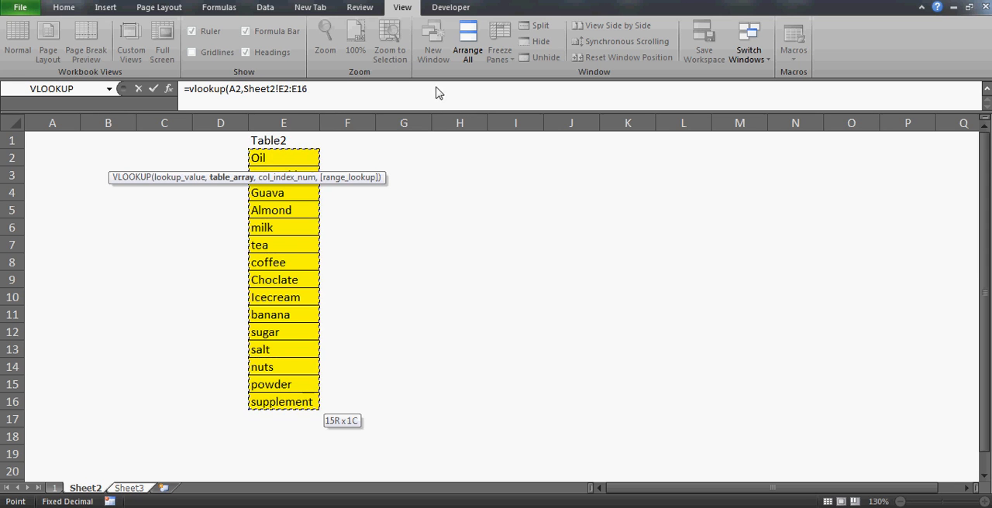
pyautogui.click(283, 89)
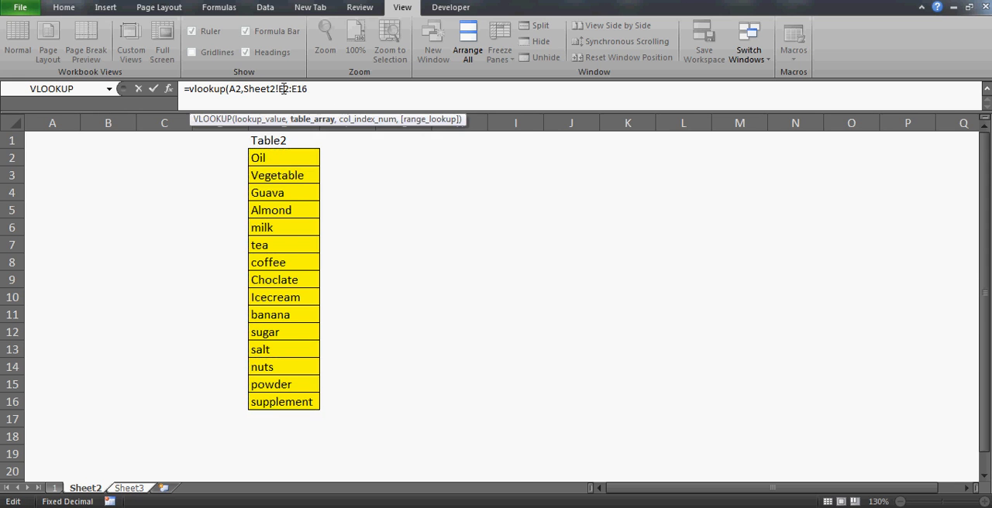
pyautogui.click(128, 488)
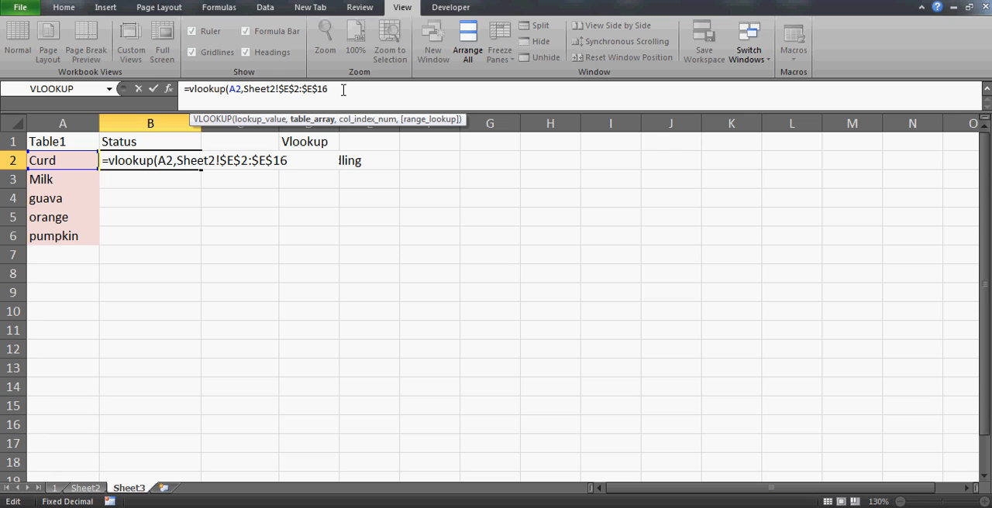
# Complete =VLOOKUP(A2,Sheet2!$E$2:$E$16,1,0) for Curd, which returns #N/A, then view Table2.
pyautogui.write(',')
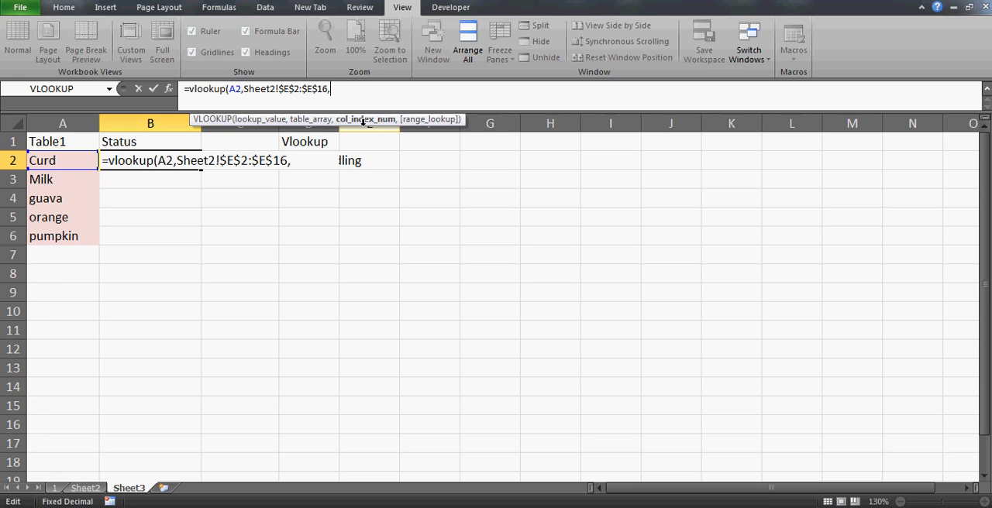
pyautogui.write('2')
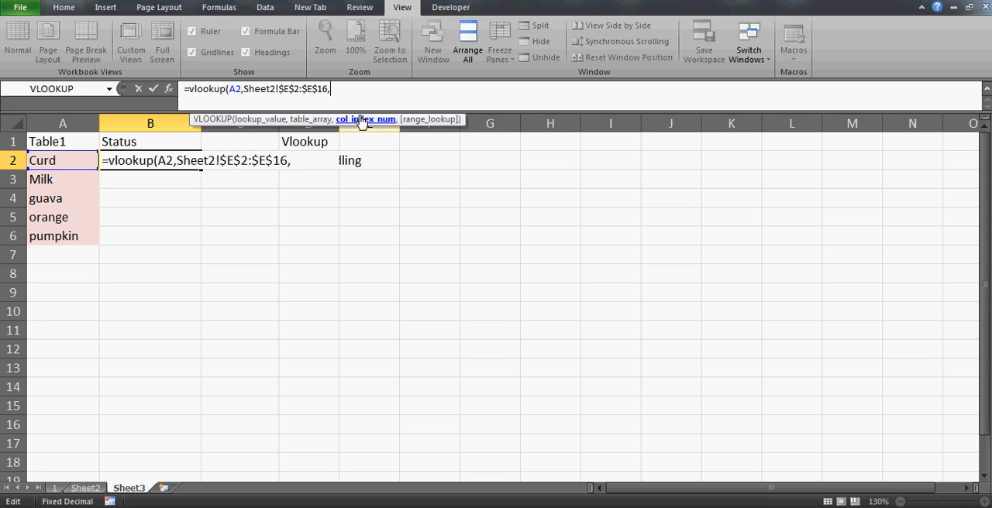
pyautogui.write('1')
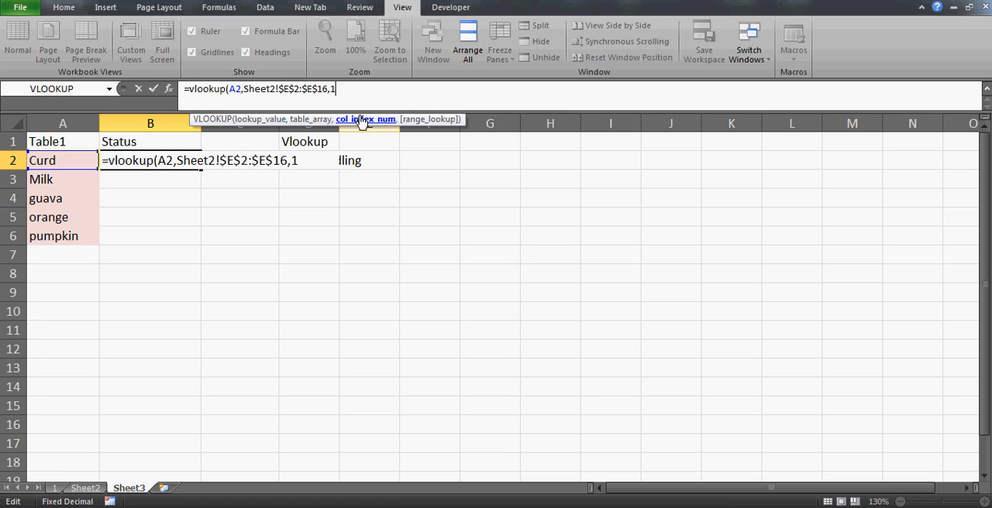
pyautogui.write('0)')
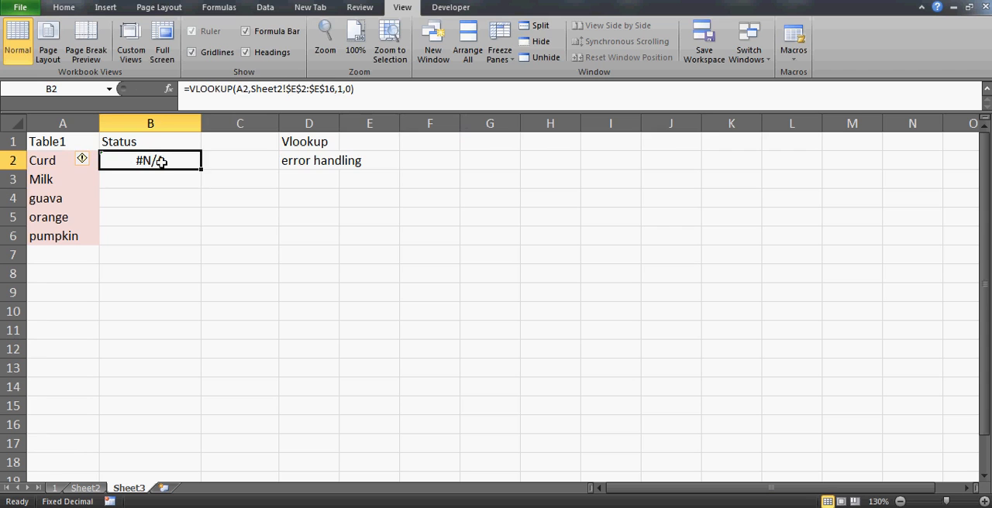
pyautogui.click(62, 160)
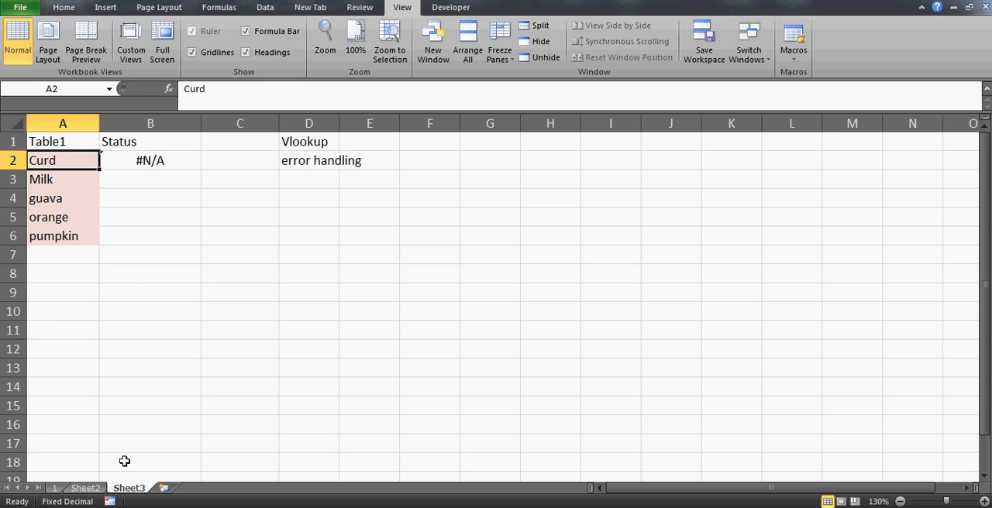
pyautogui.click(129, 488)
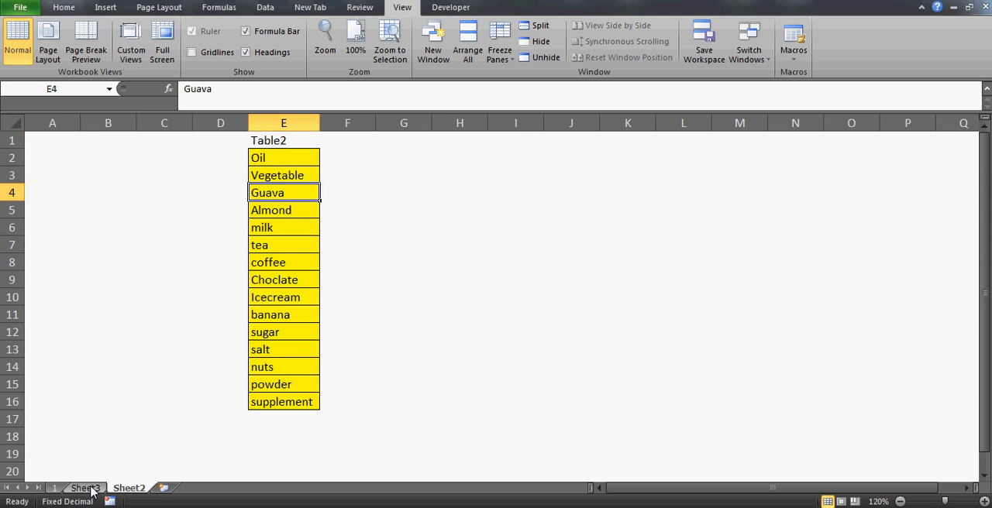
# Fill the lookup down B2:B6 so milk and Guava match and others show #N/A.
pyautogui.click(85, 487)
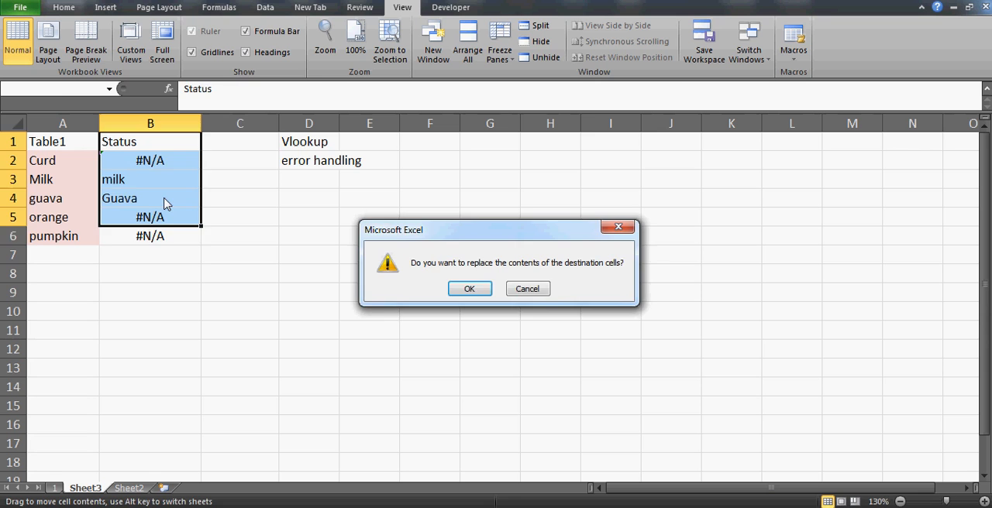
pyautogui.click(468, 288)
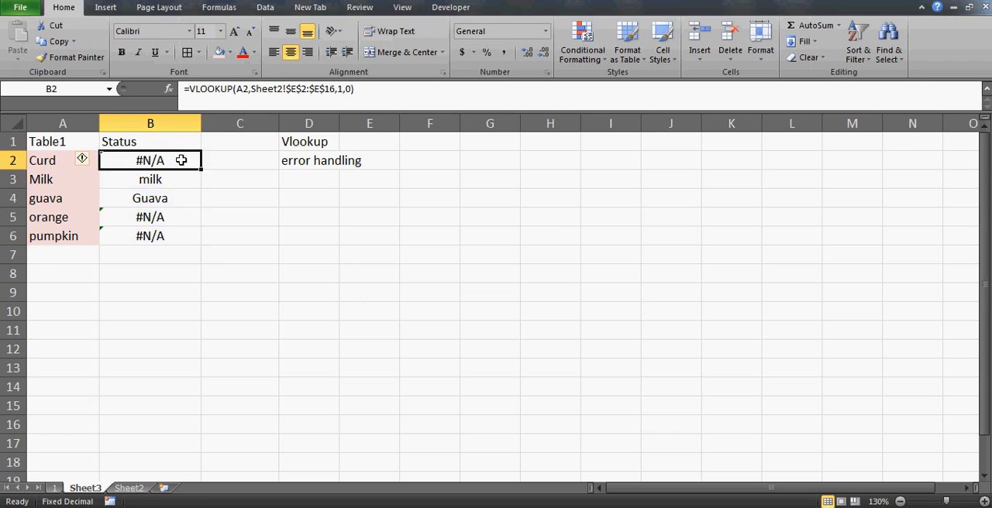
pyautogui.click(149, 179)
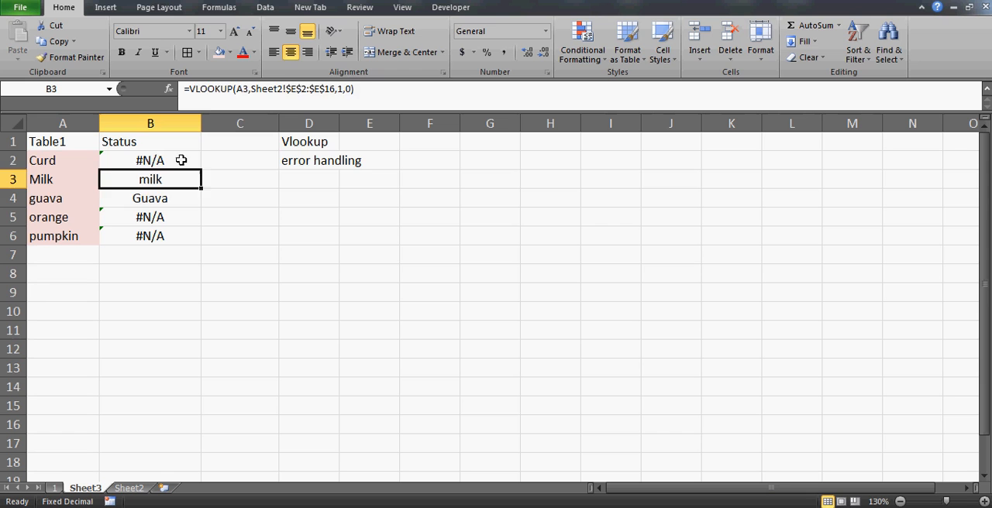
pyautogui.click(150, 161)
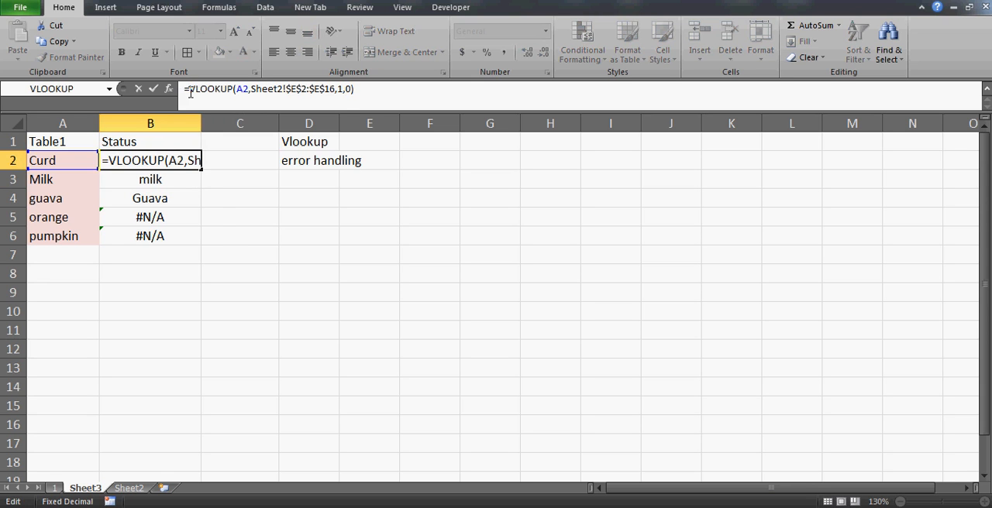
# Wrap Curd's lookup as =IFERROR(VLOOKUP(...),"item is out of stock").
pyautogui.write('iferror(')
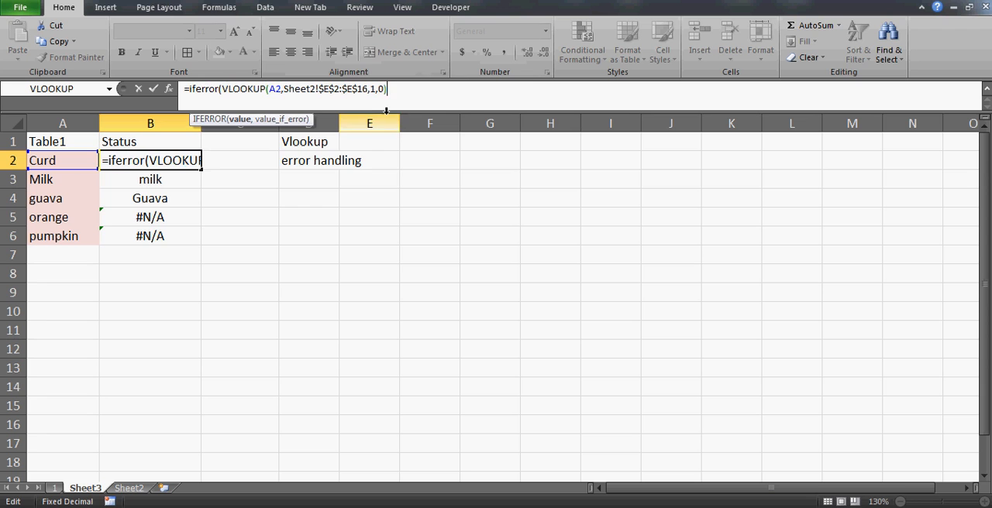
pyautogui.write(',"')
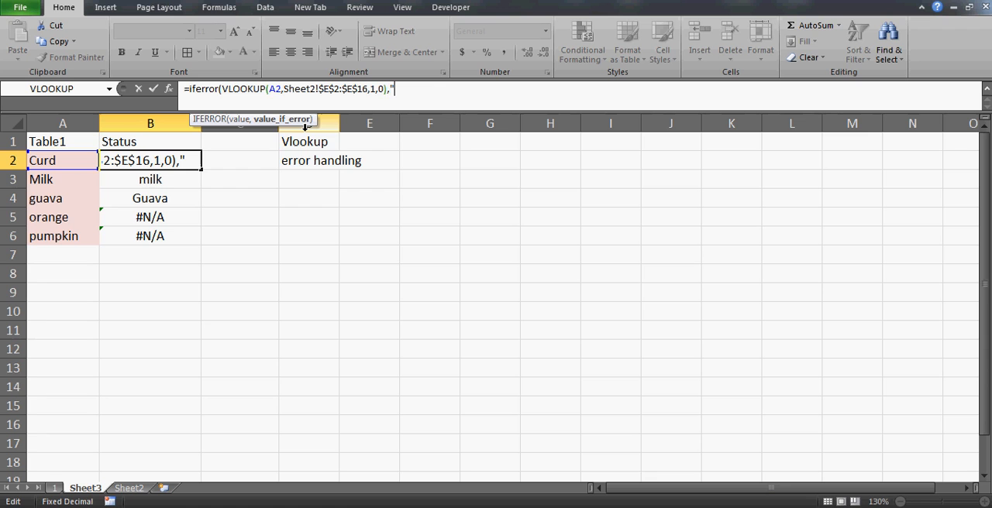
pyautogui.write('C')
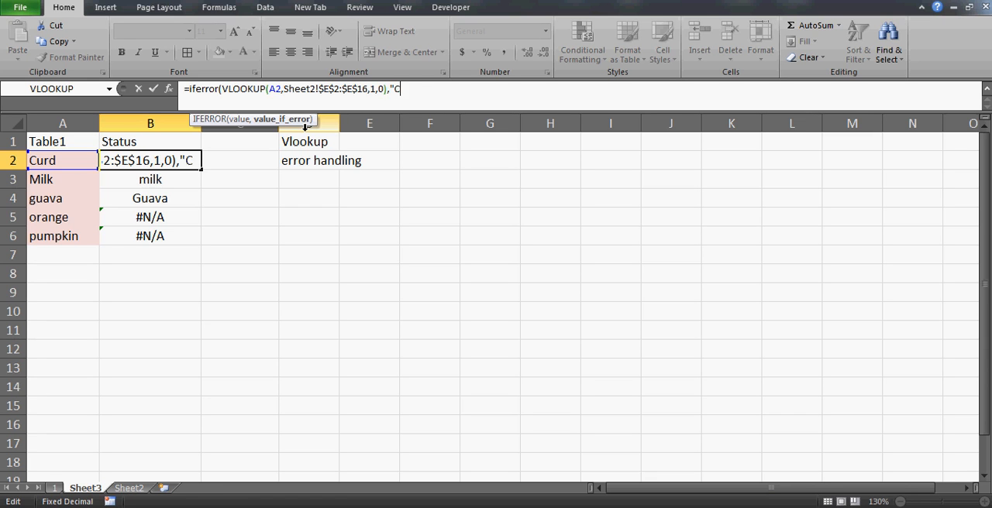
pyautogui.write('item is out of st')
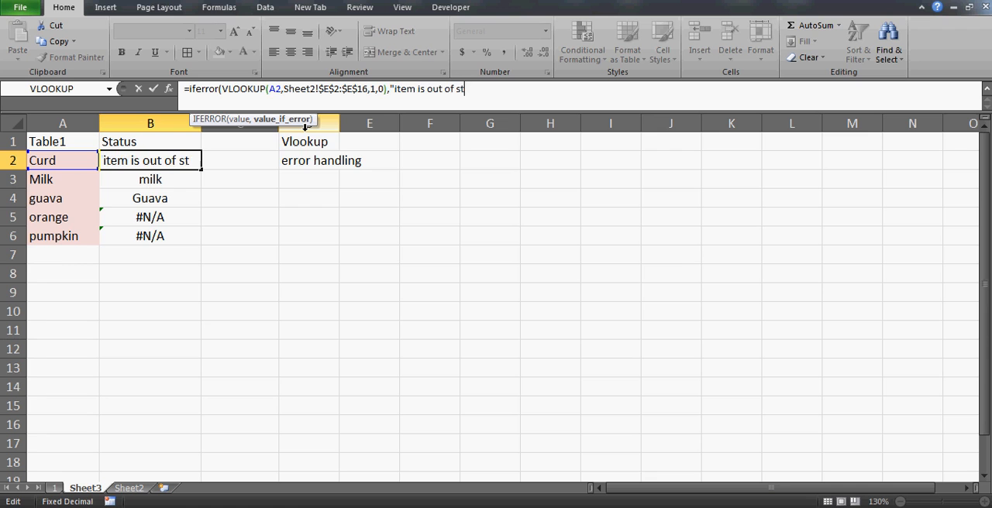
pyautogui.write('ock")')
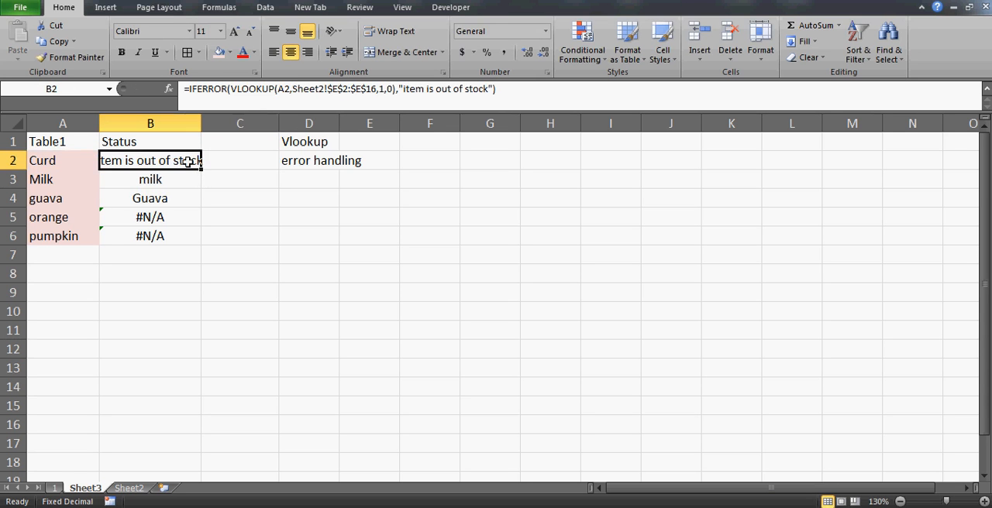
# Copy the IFERROR formula down the Status column and center the Table1 and Status headings.
pyautogui.moveTo(151, 160); pyautogui.dragTo(151, 237)
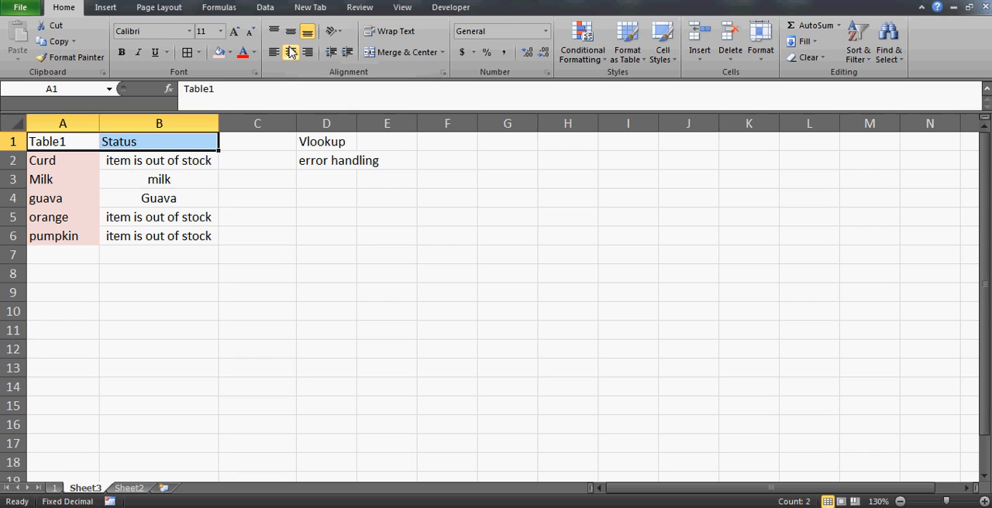
pyautogui.click(290, 52)
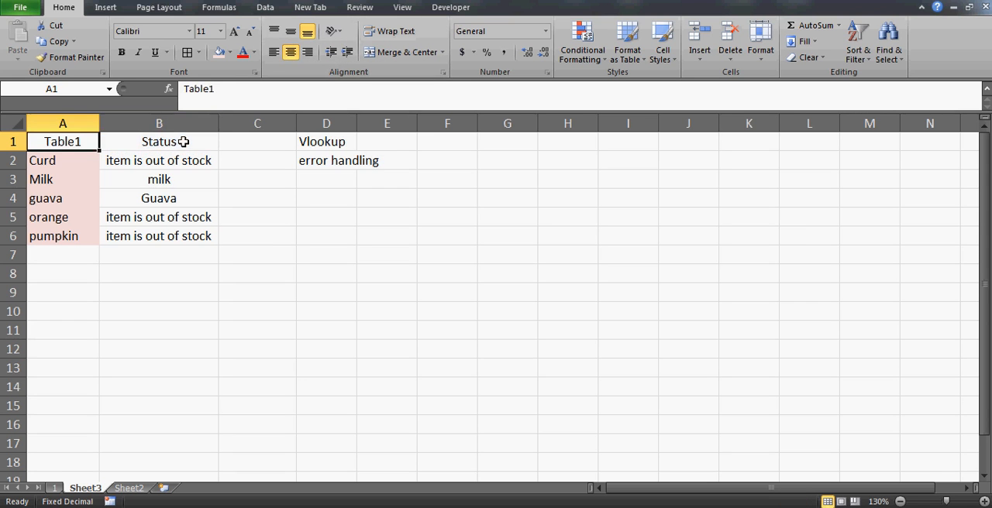
pyautogui.click(63, 161)
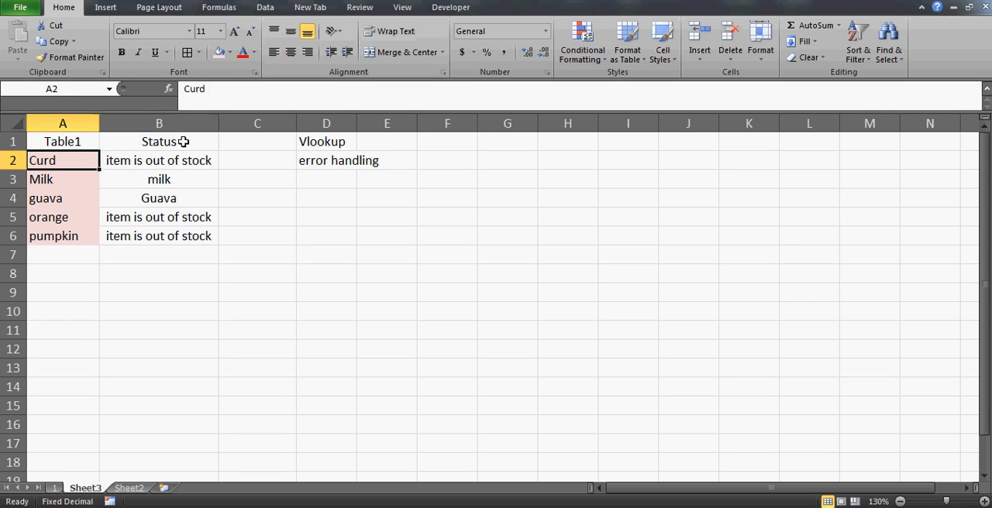
pyautogui.click(159, 161)
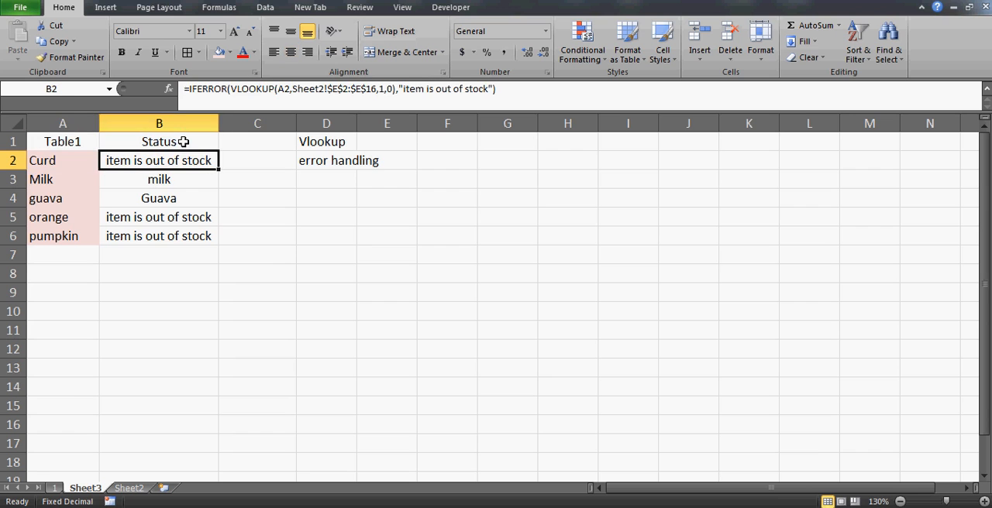
pyautogui.click(290, 52)
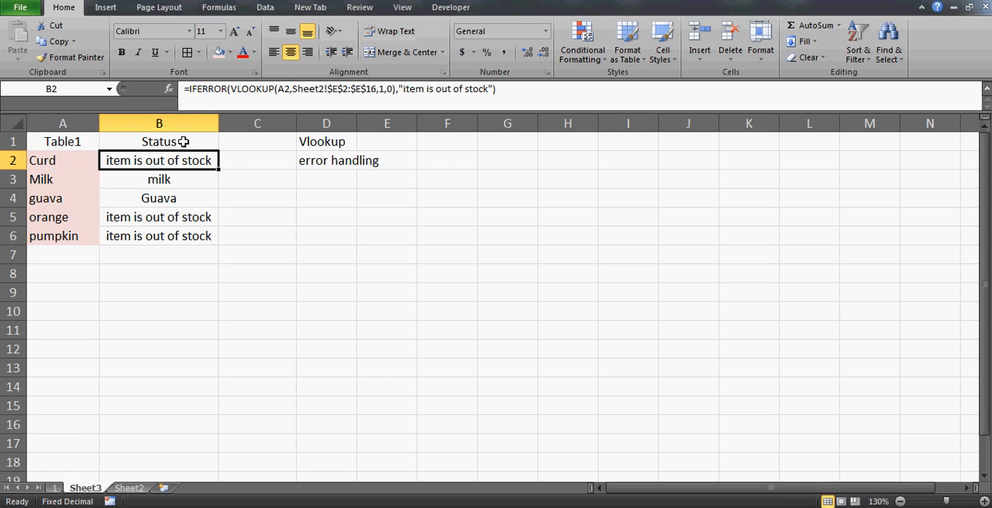
pyautogui.moveTo(141, 197)
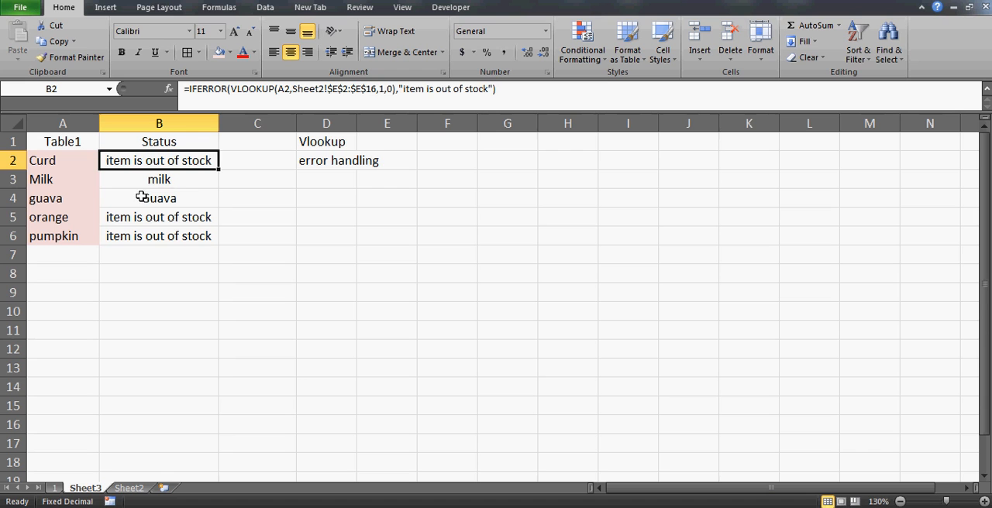
pyautogui.click(159, 179)
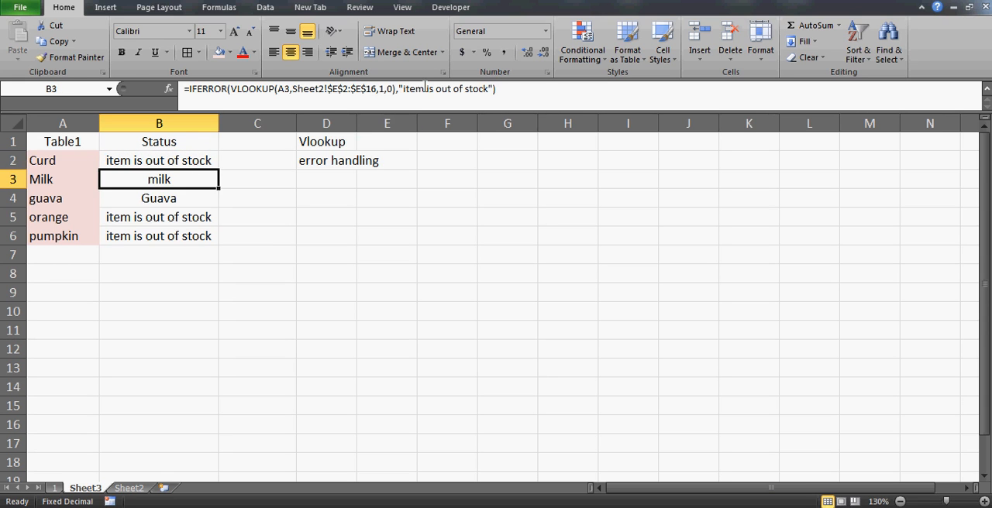
pyautogui.doubleClick(158, 179)
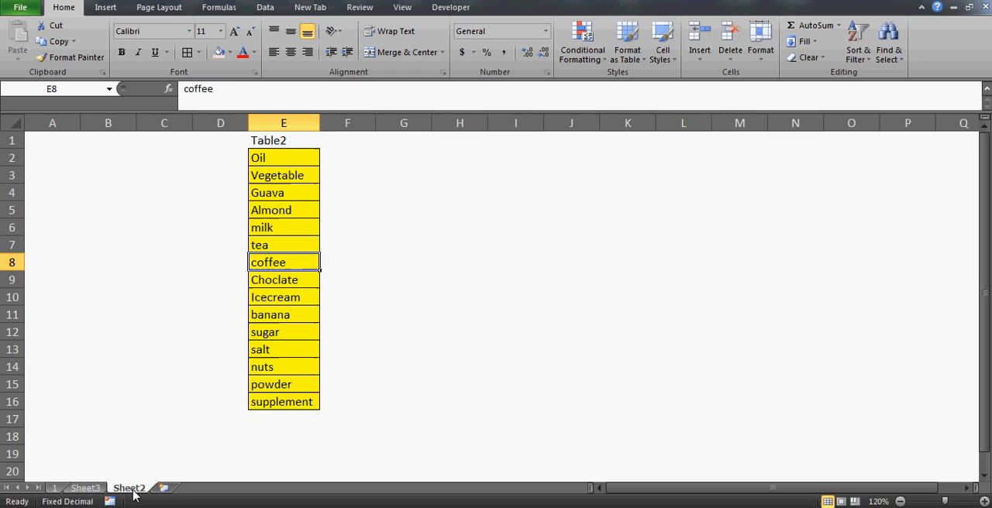
# Add 'curd' to Table2 so Curd's status shows curd, and turn on filtering for the headings.
pyautogui.write('cur')
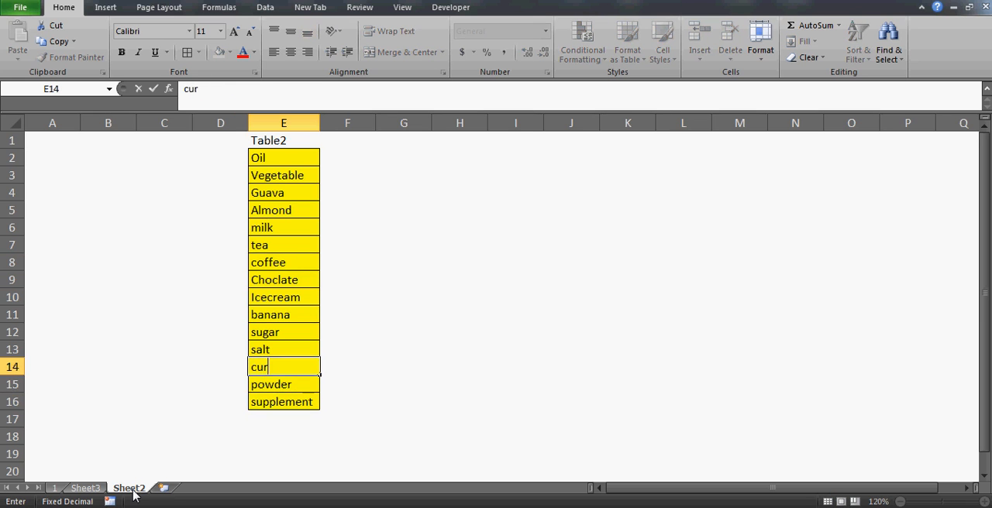
pyautogui.click(84, 488)
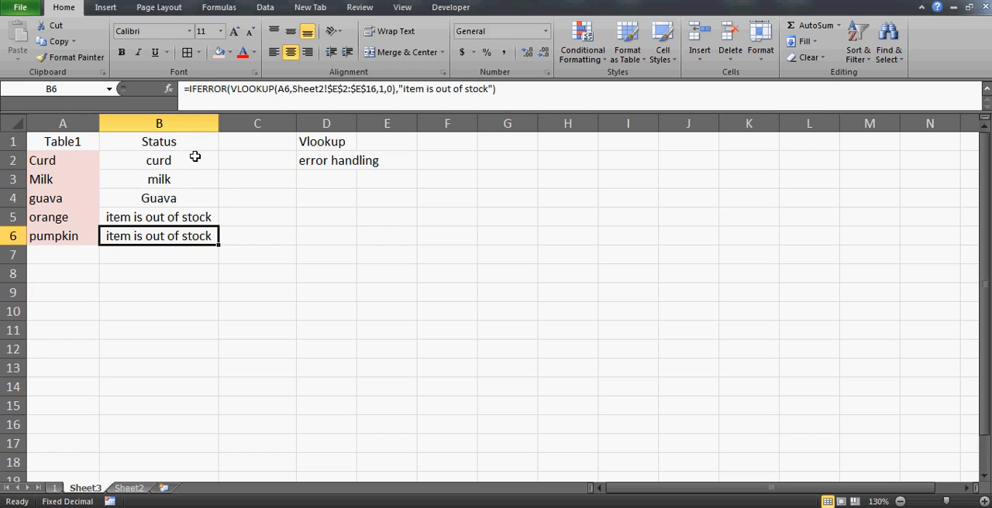
pyautogui.click(158, 141)
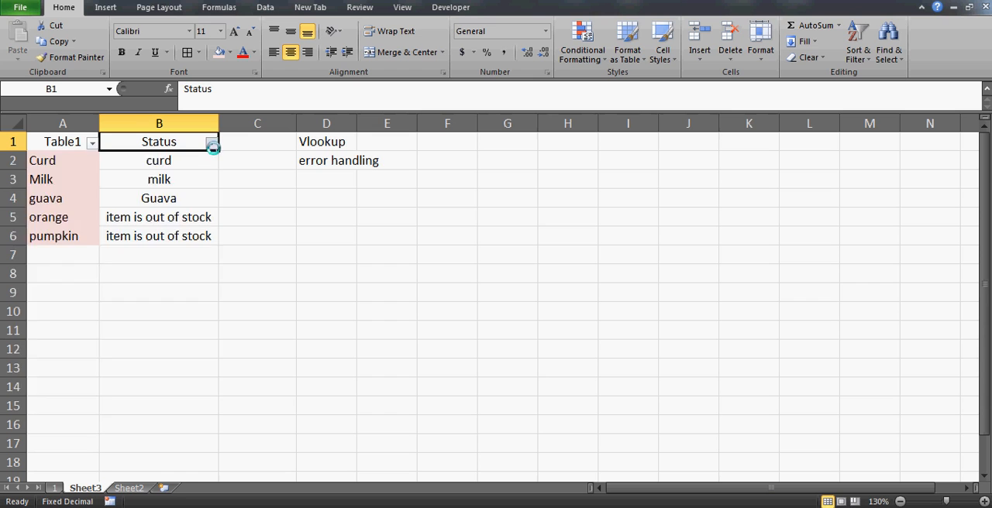
pyautogui.click(211, 142)
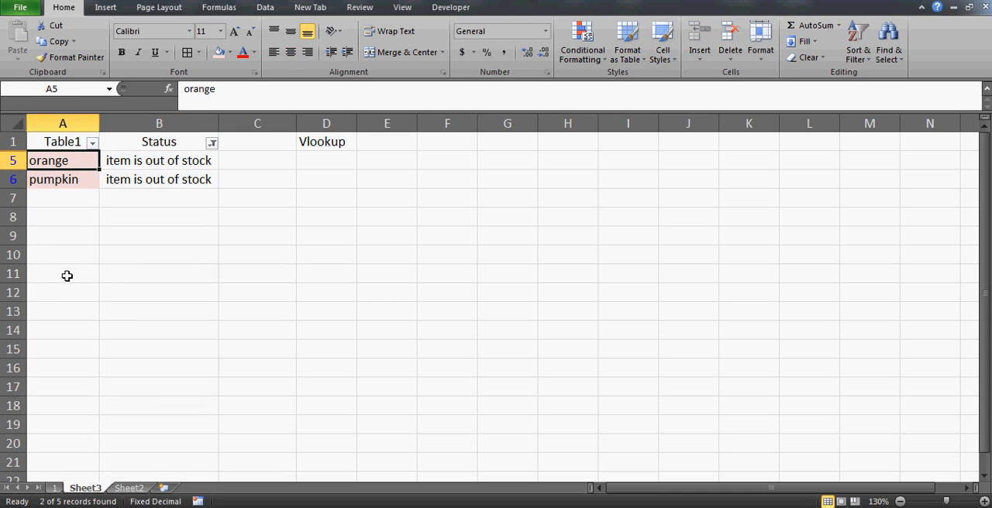
pyautogui.click(159, 161)
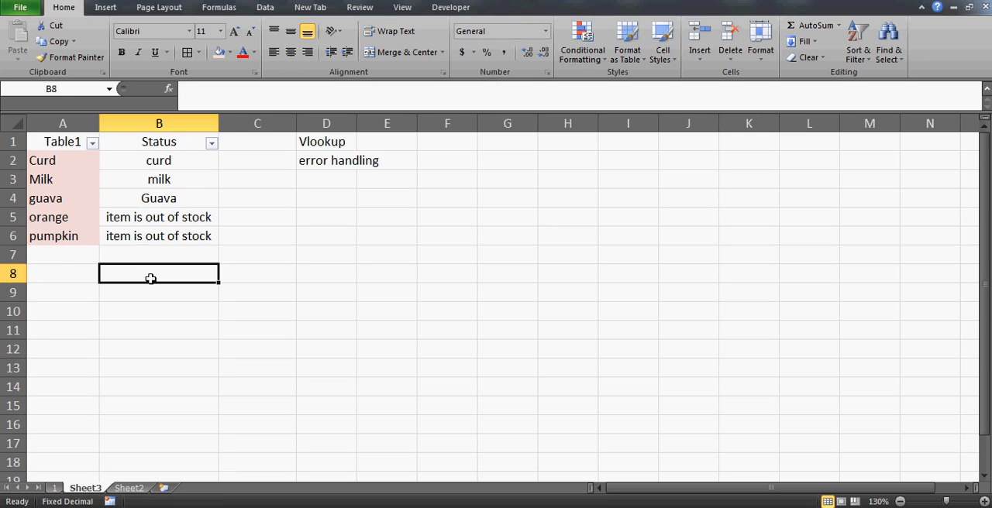
pyautogui.click(325, 254)
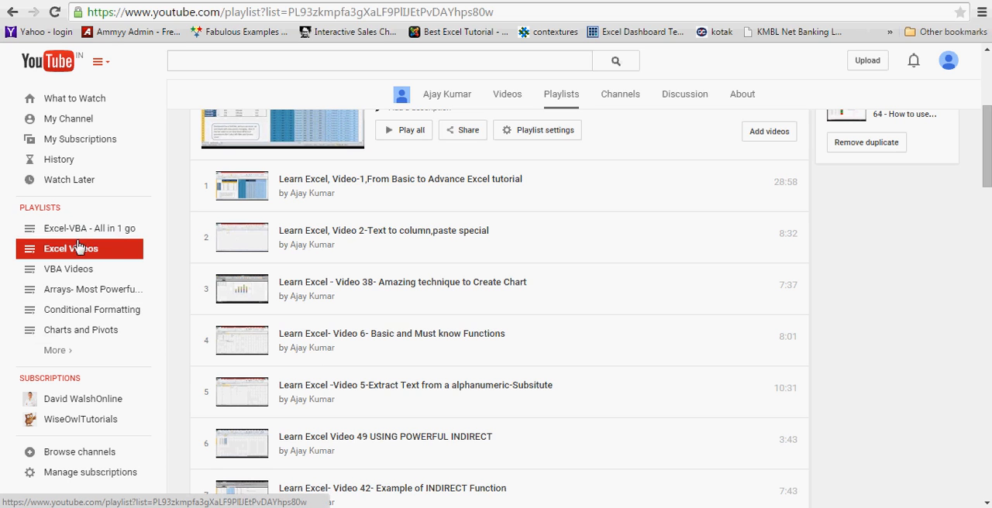
pyautogui.moveTo(71, 248)
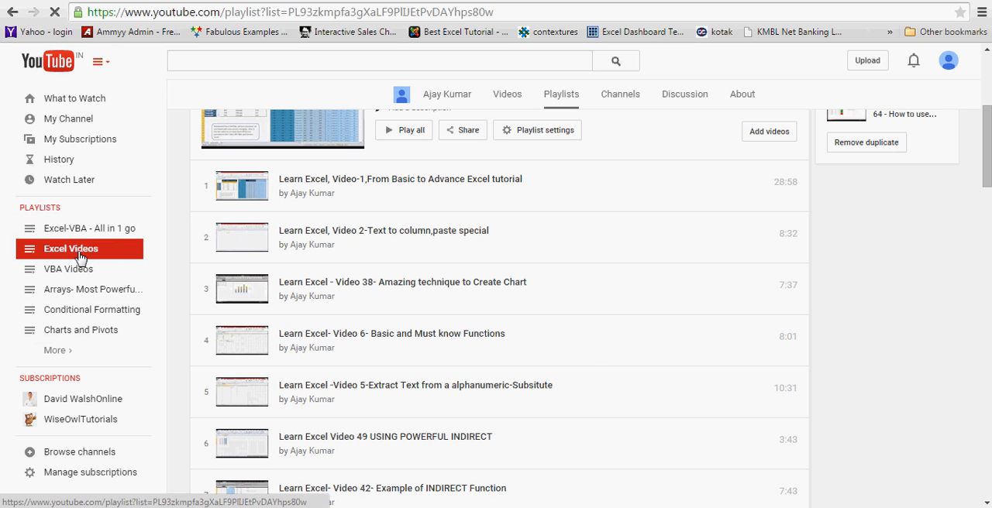
pyautogui.moveTo(80, 256)
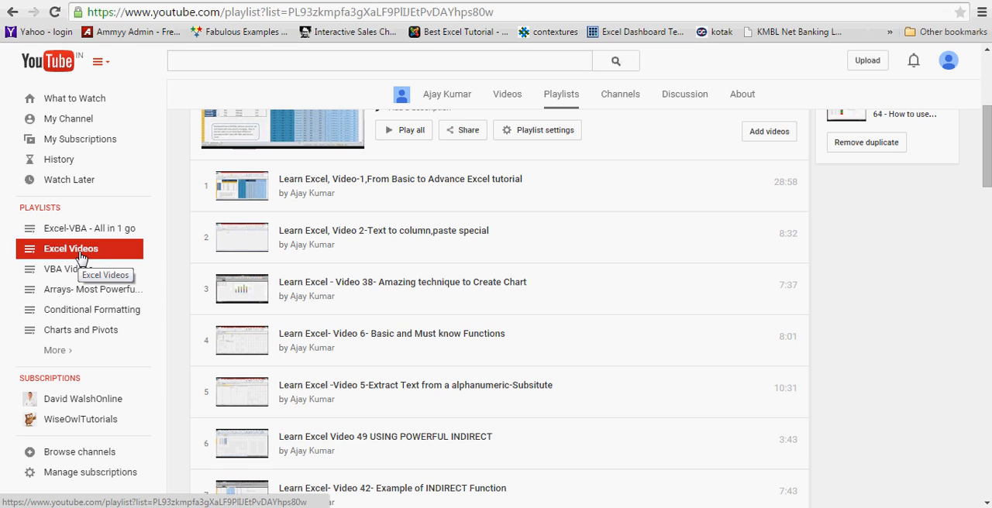
pyautogui.moveTo(85, 255)
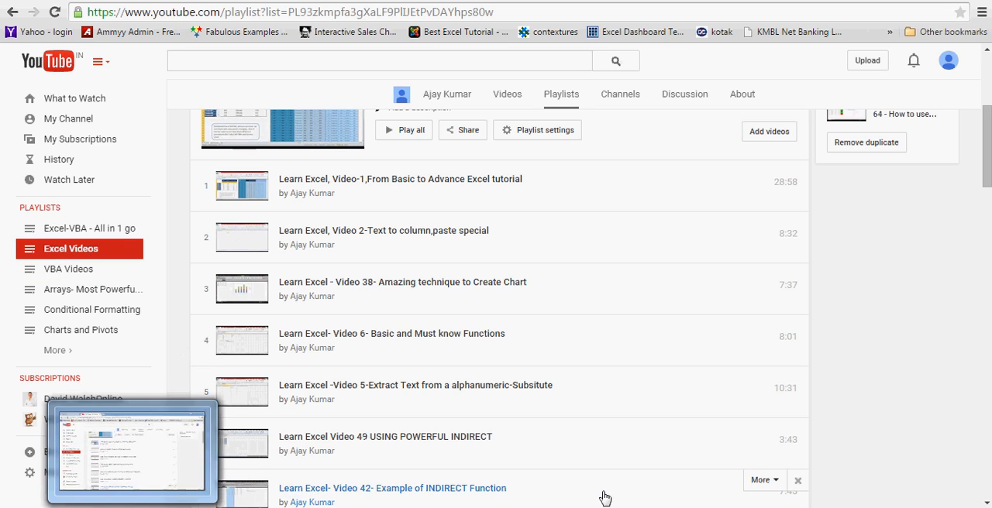
# Return from the YouTube Excel Videos playlist to the Excel workbook.
pyautogui.click(132, 450)
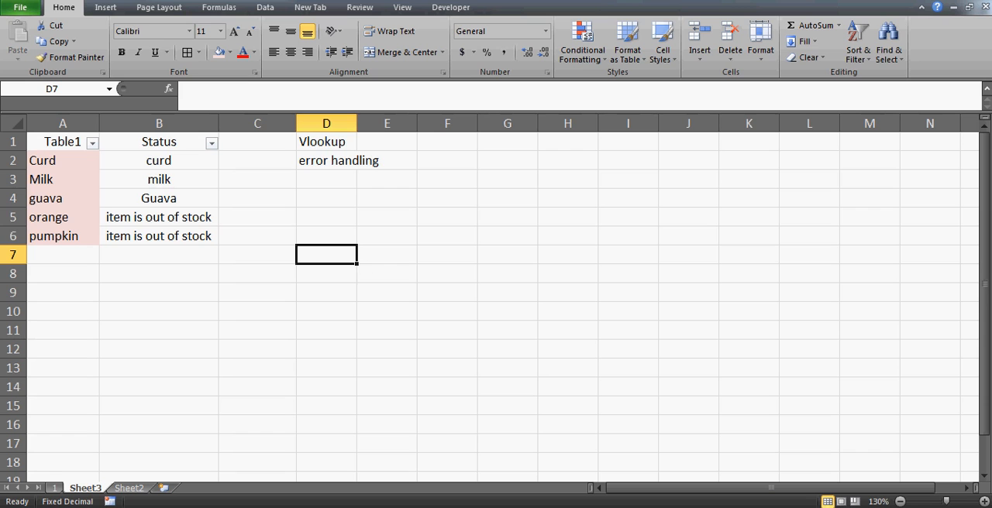
pyautogui.click(327, 236)
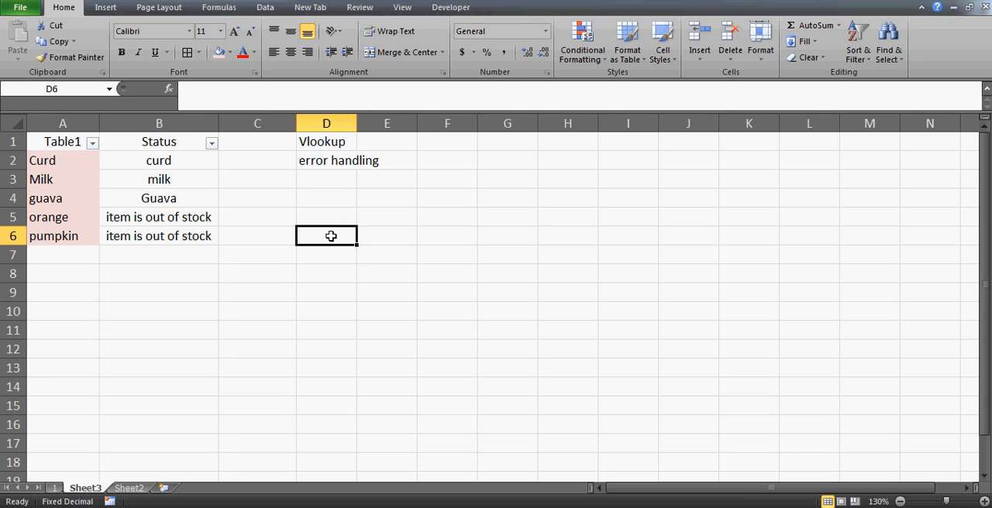
pyautogui.click(326, 141)
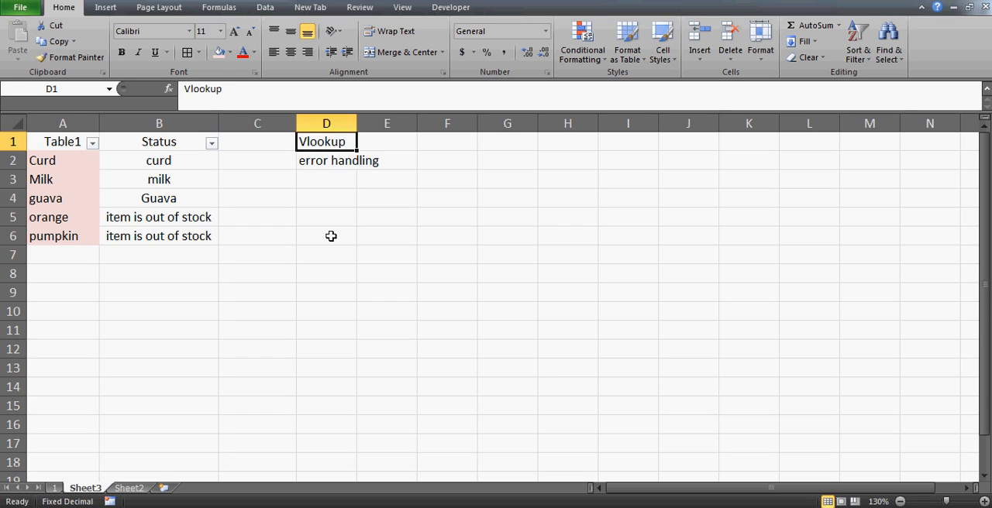
pyautogui.click(447, 160)
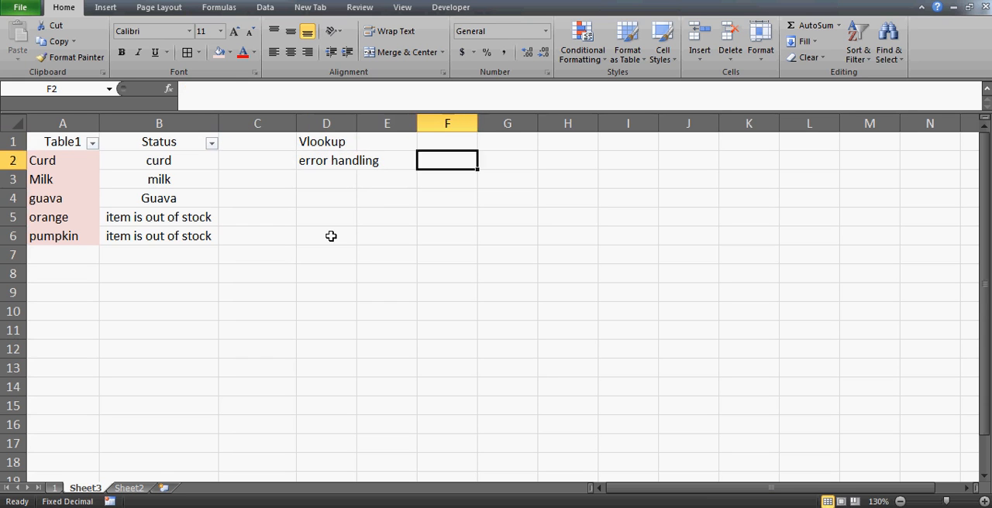
pyautogui.click(507, 161)
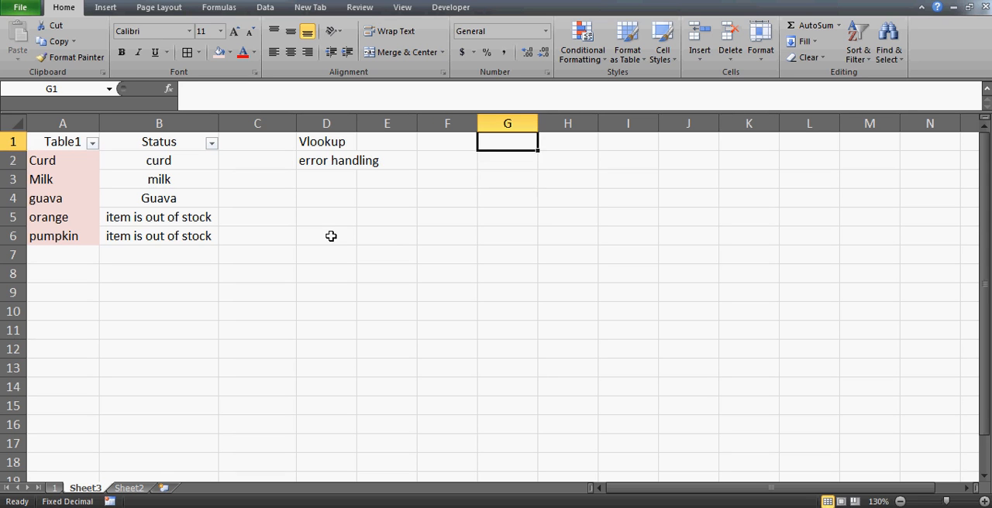
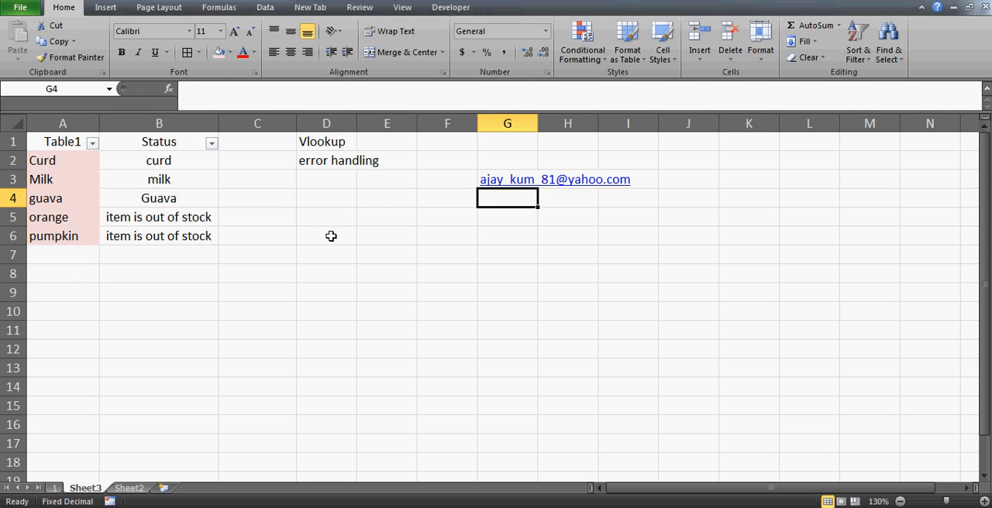
pyautogui.click(507, 217)
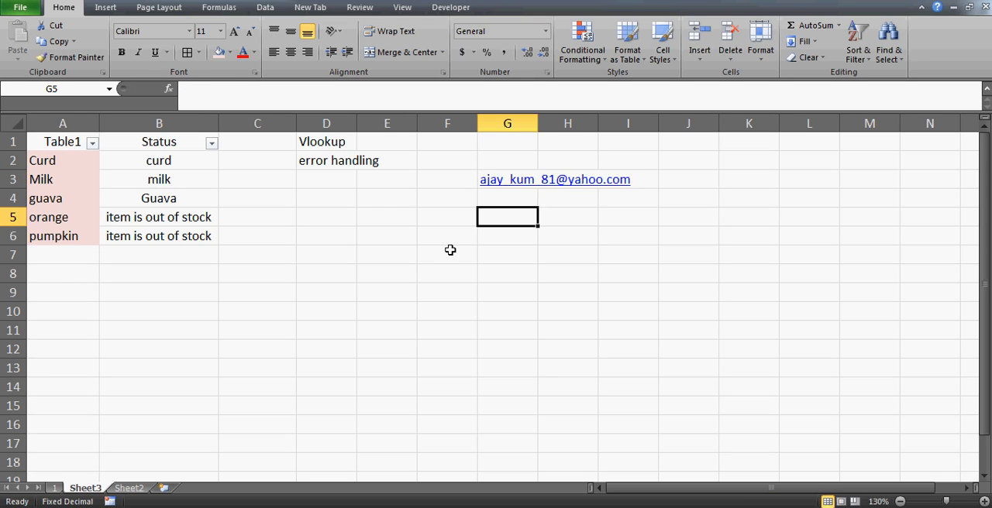
pyautogui.click(447, 254)
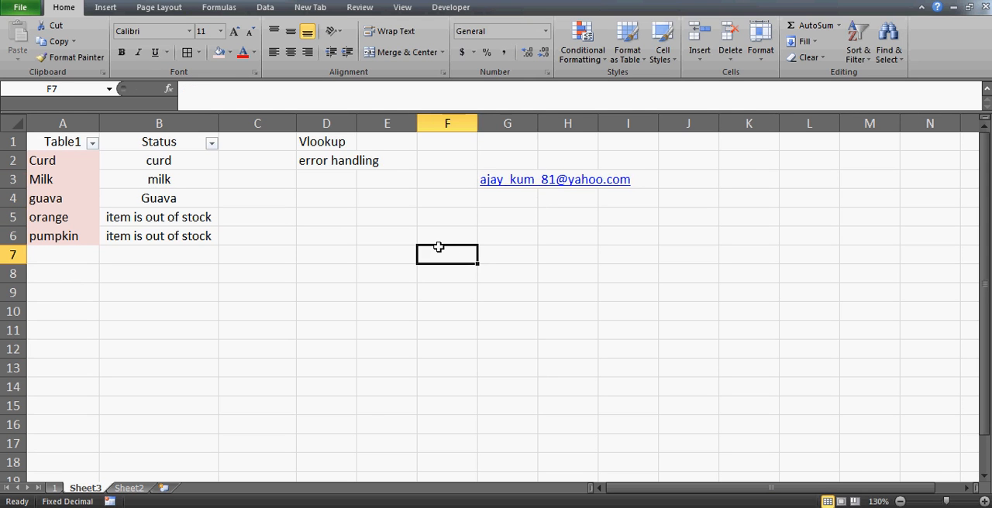